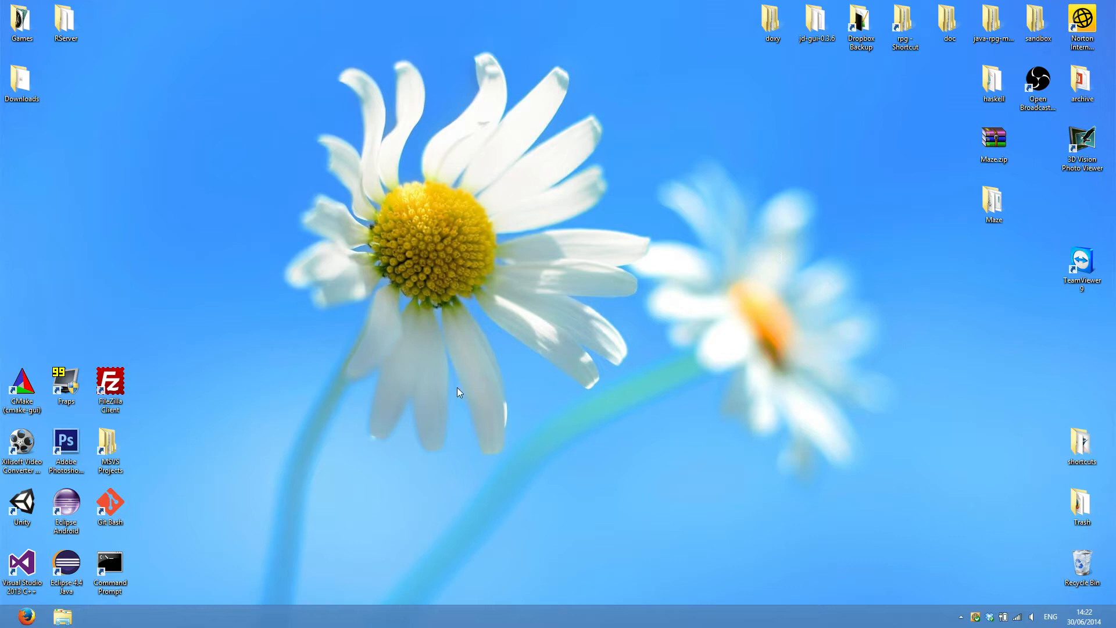
mouse_move(450, 400)
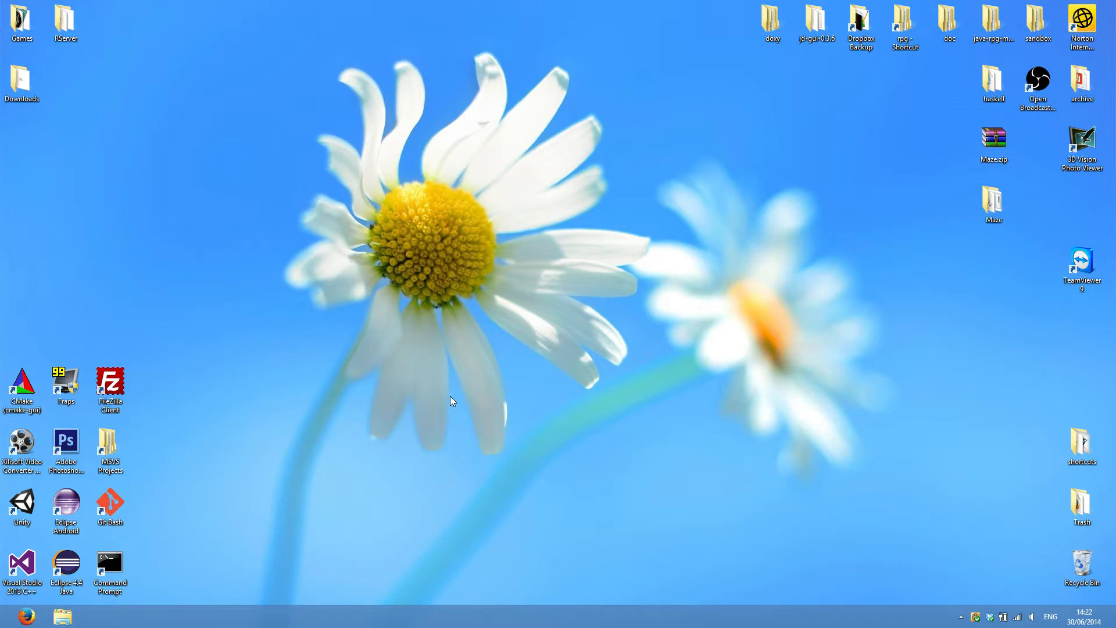
mouse_move(435, 403)
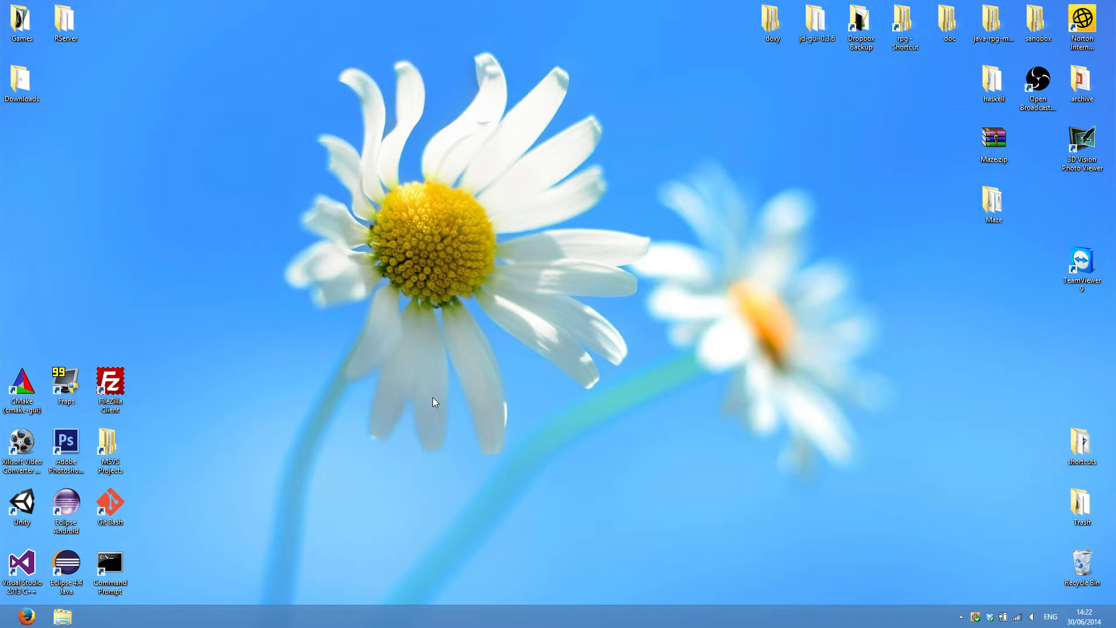
mouse_move(256, 464)
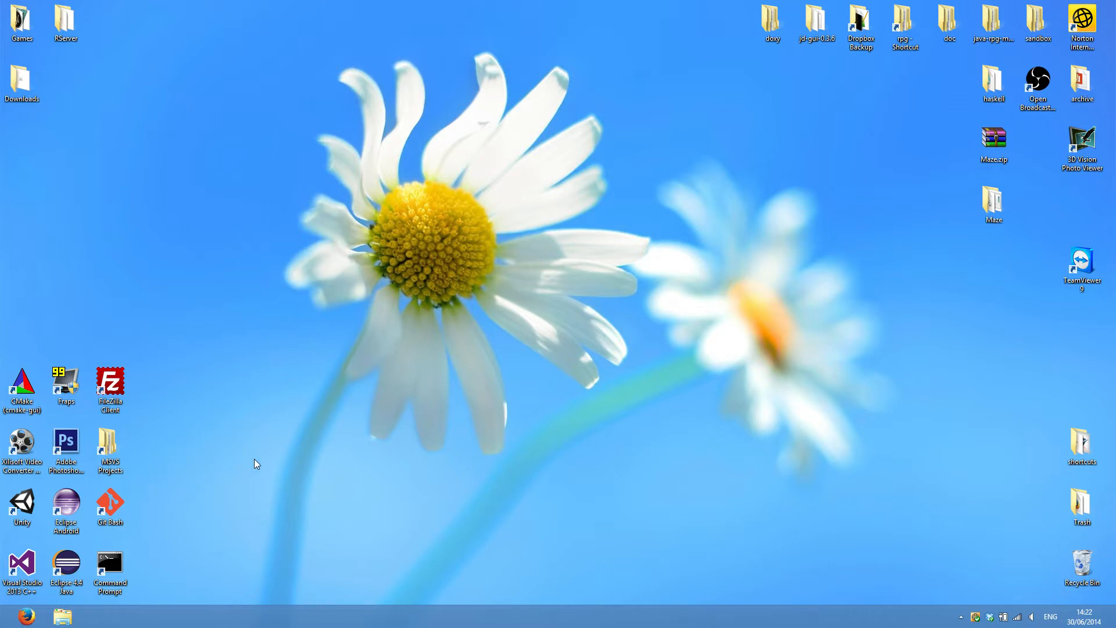
mouse_move(289, 451)
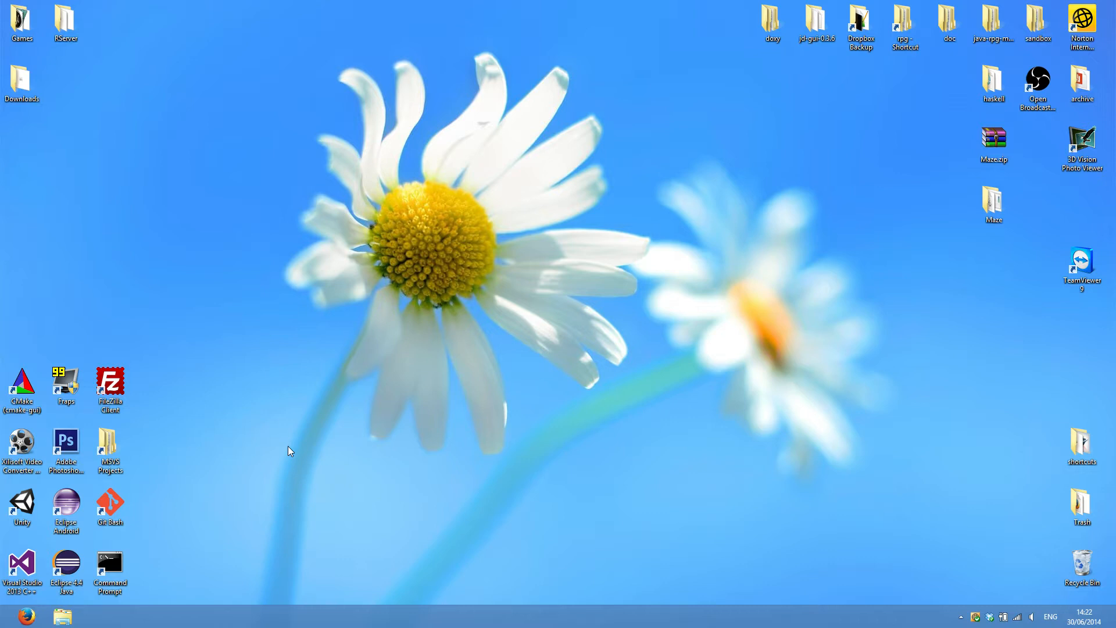
mouse_move(91, 532)
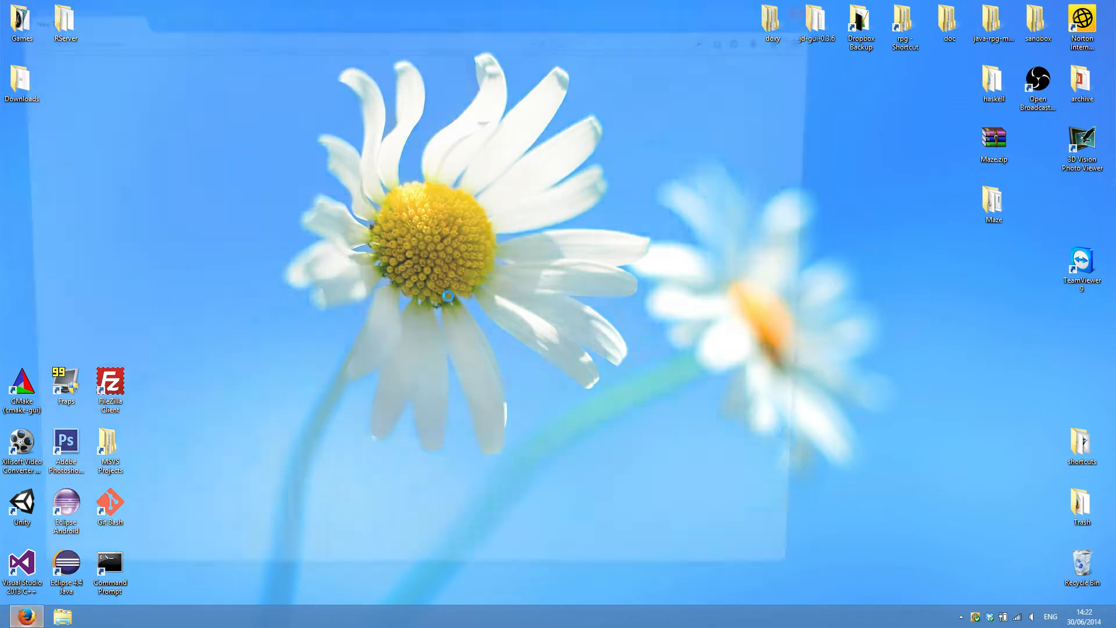
Step: Search Google for 'jdk' and open the Java SE Development Kit 8 downloads result
left_click(27, 617)
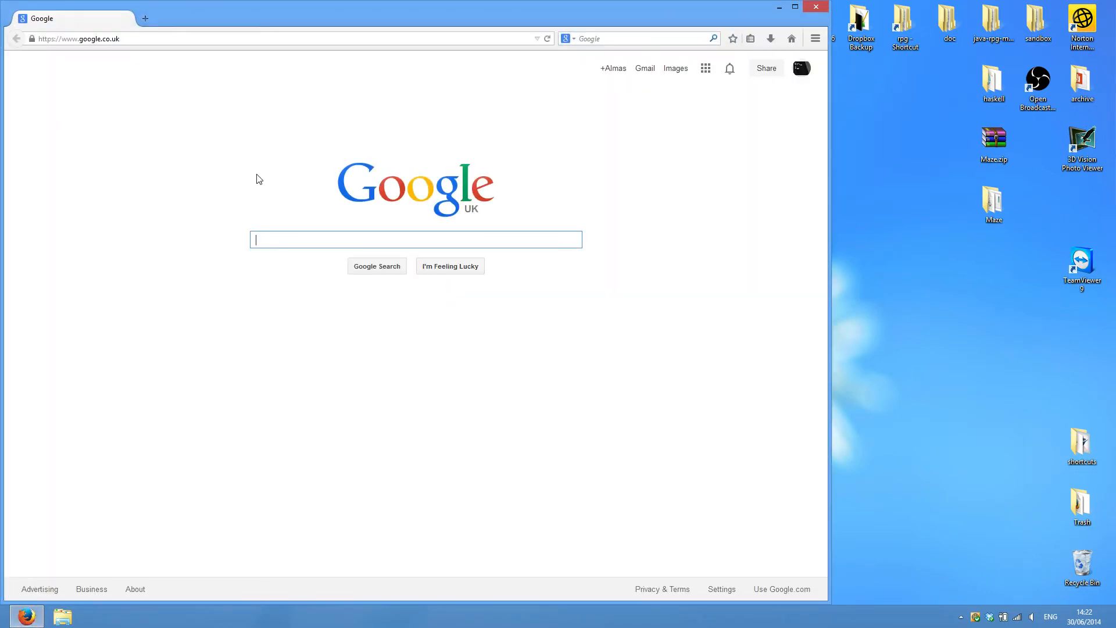
type("jdk")
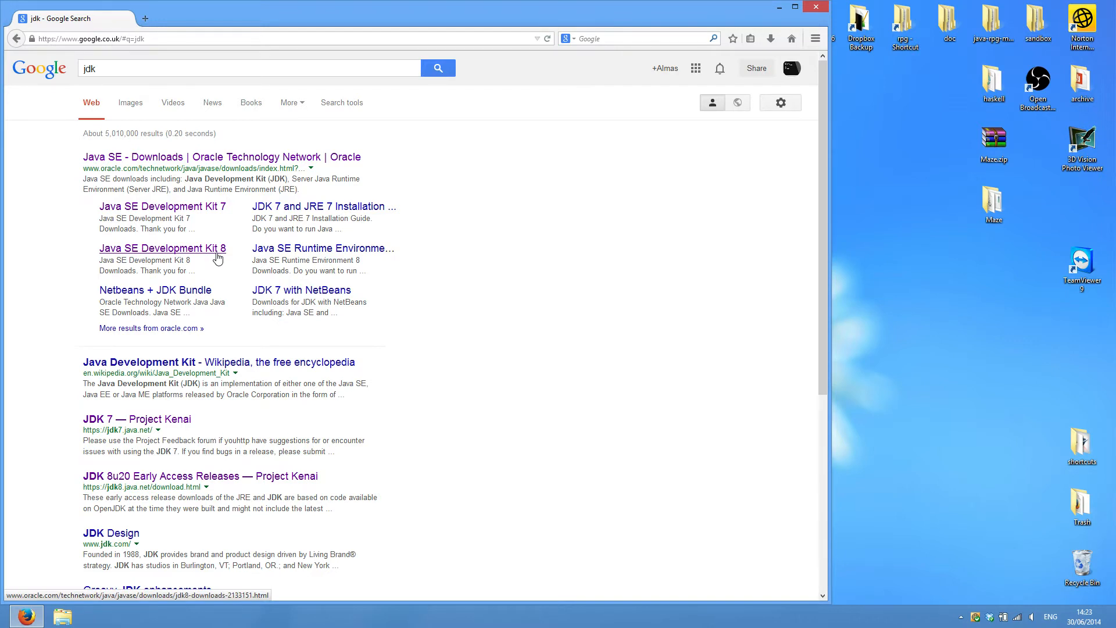
left_click(162, 248)
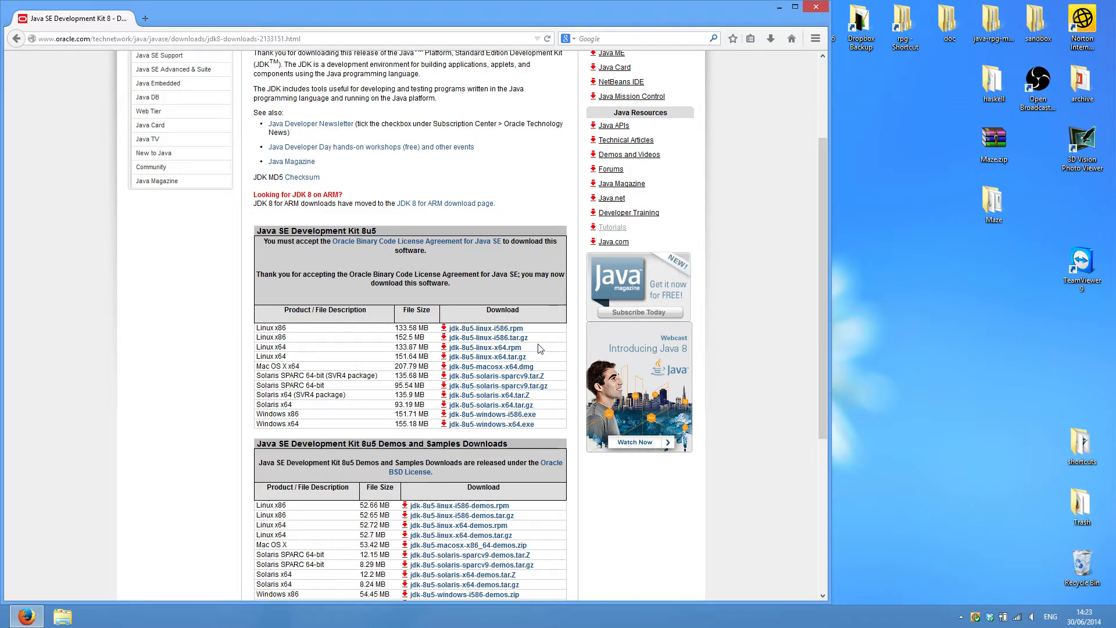
mouse_move(503, 435)
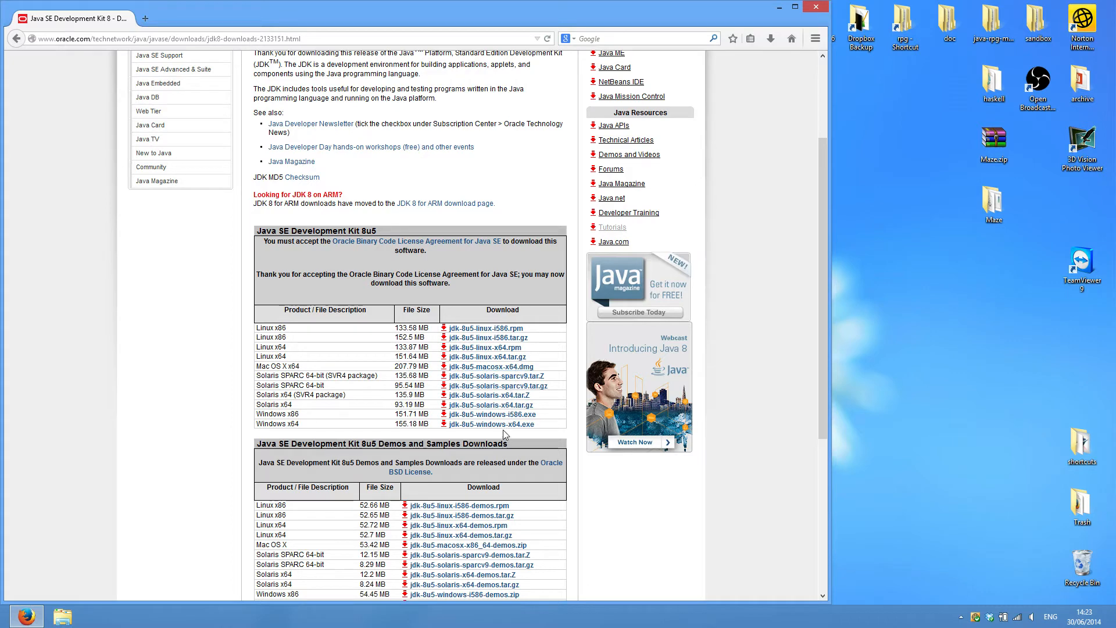
mouse_move(490, 424)
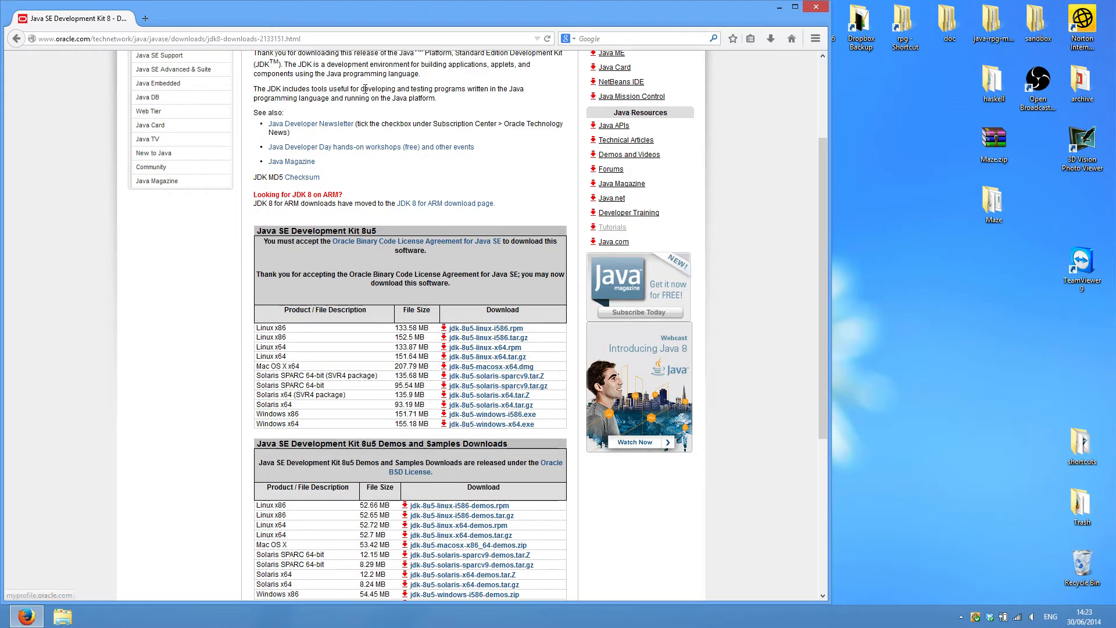
mouse_move(498, 434)
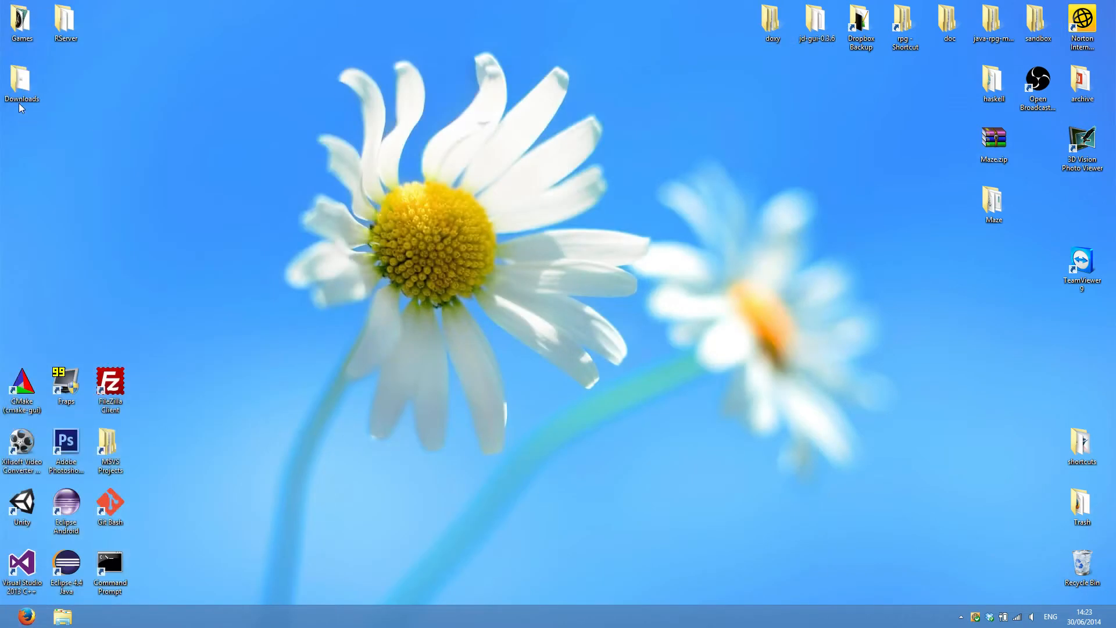
Step: Open the desktop Downloads folder and select jdk-8u5-windows-x64.exe
double_click(22, 80)
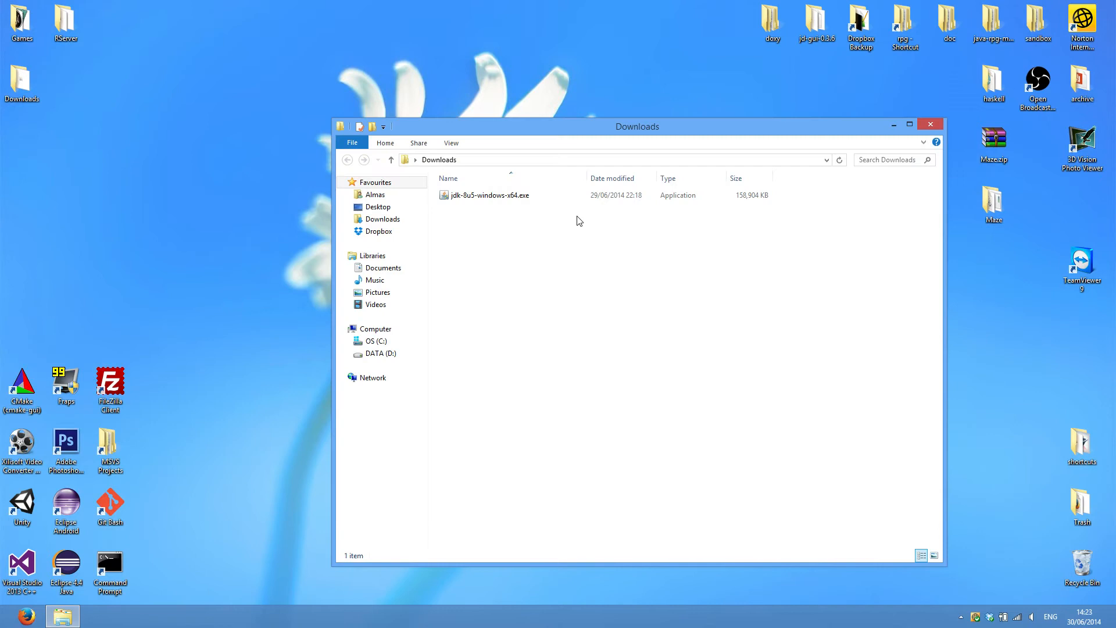
left_click(488, 195)
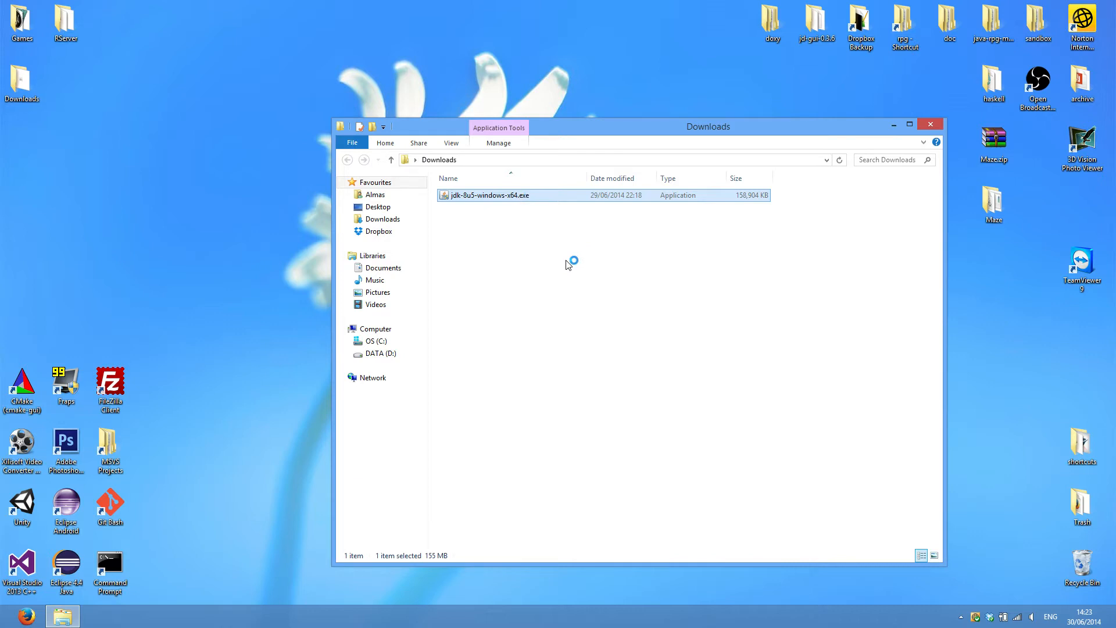
Step: Install JDK 8 Update 5 with default features and JRE folder, then close the wizard
double_click(490, 196)
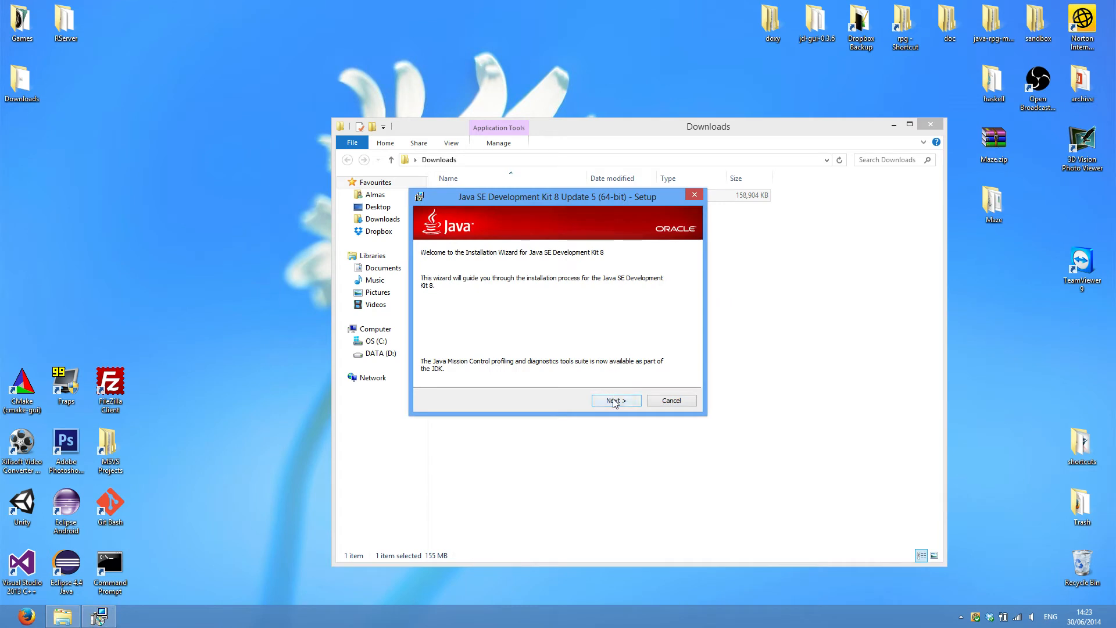
left_click(615, 400)
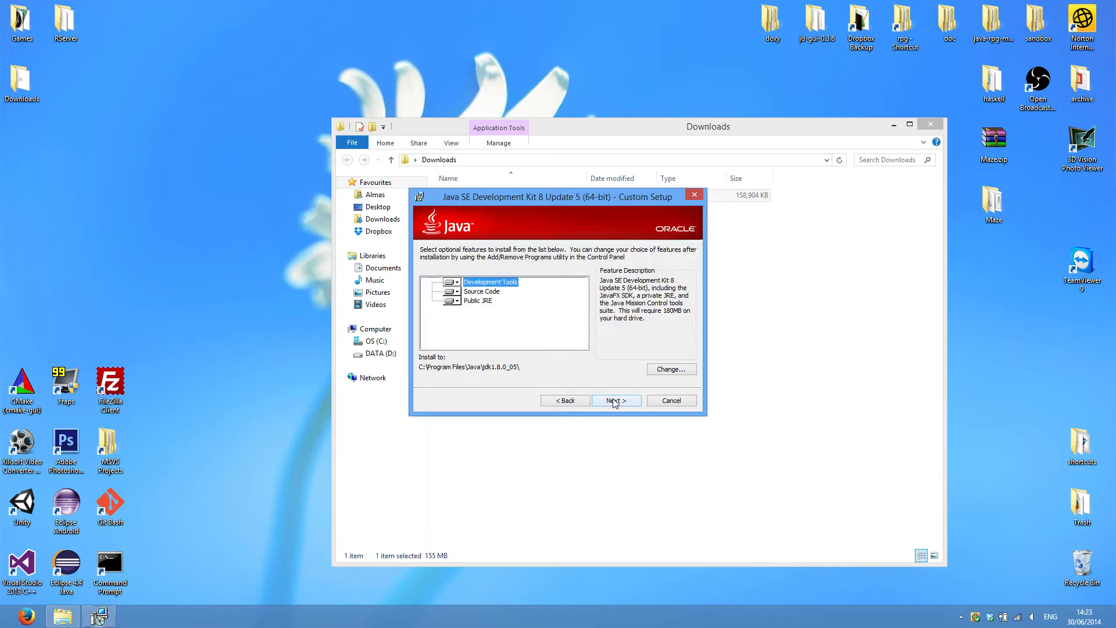
mouse_move(595, 386)
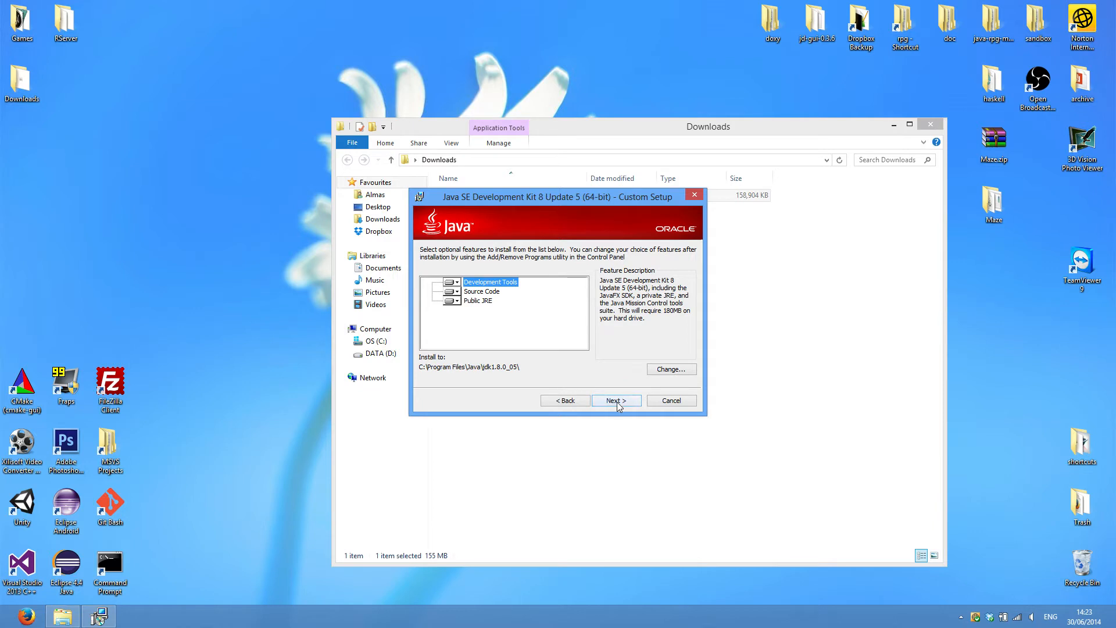
left_click(616, 400)
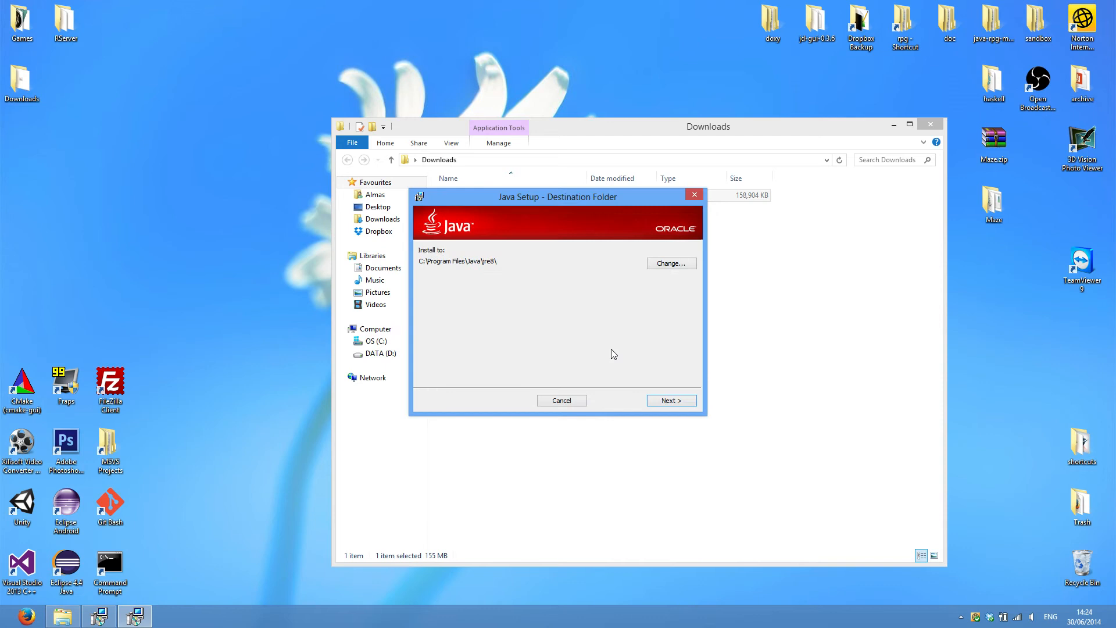
mouse_move(662, 358)
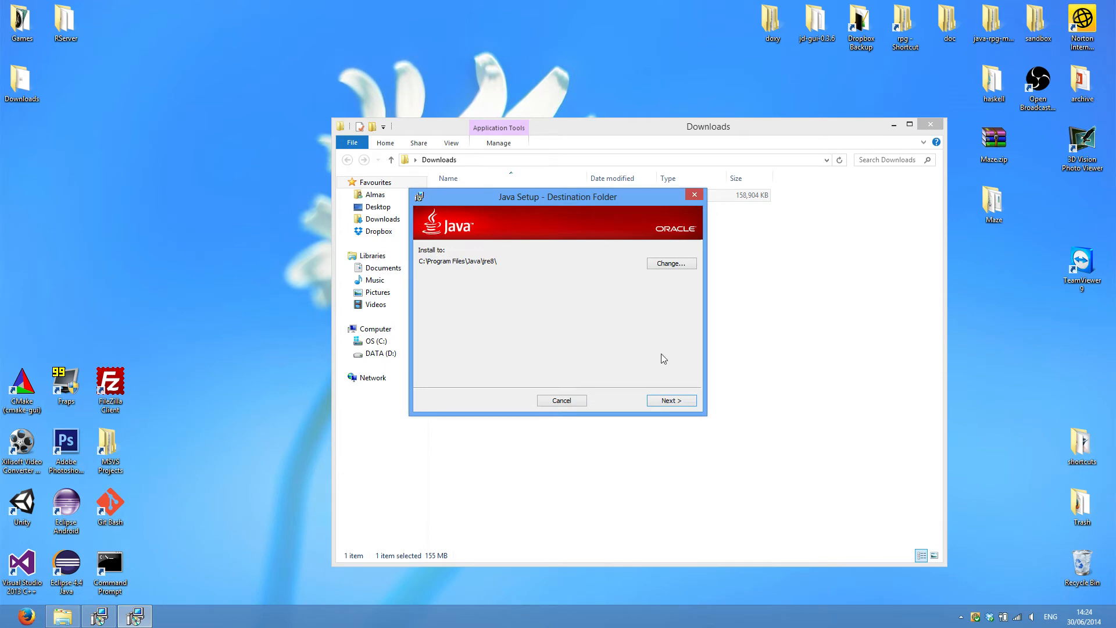
left_click(669, 400)
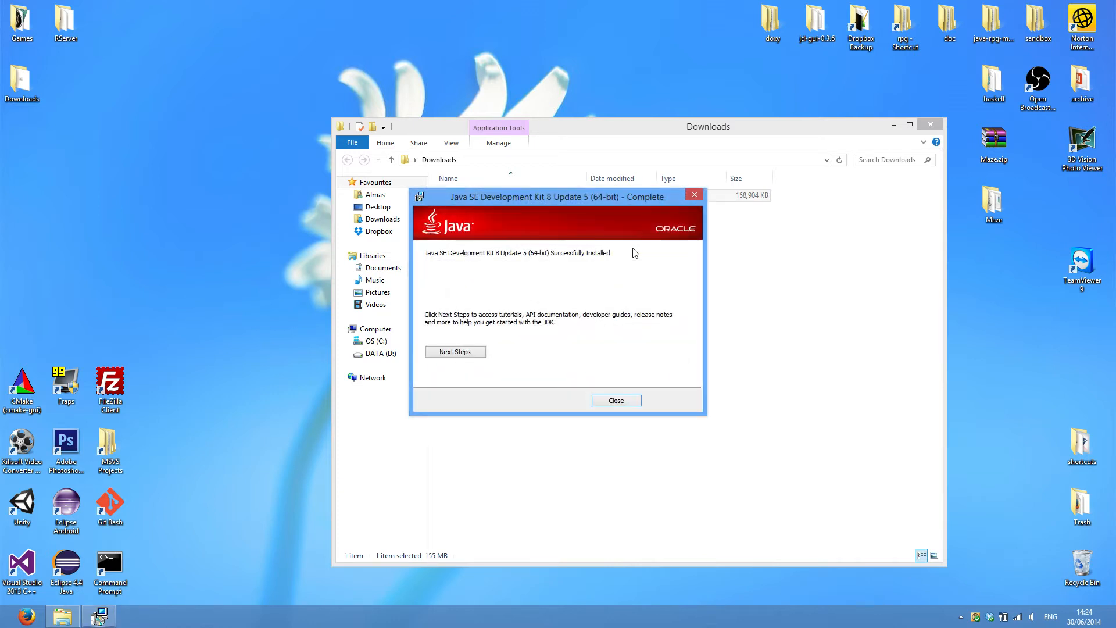
left_click(615, 400)
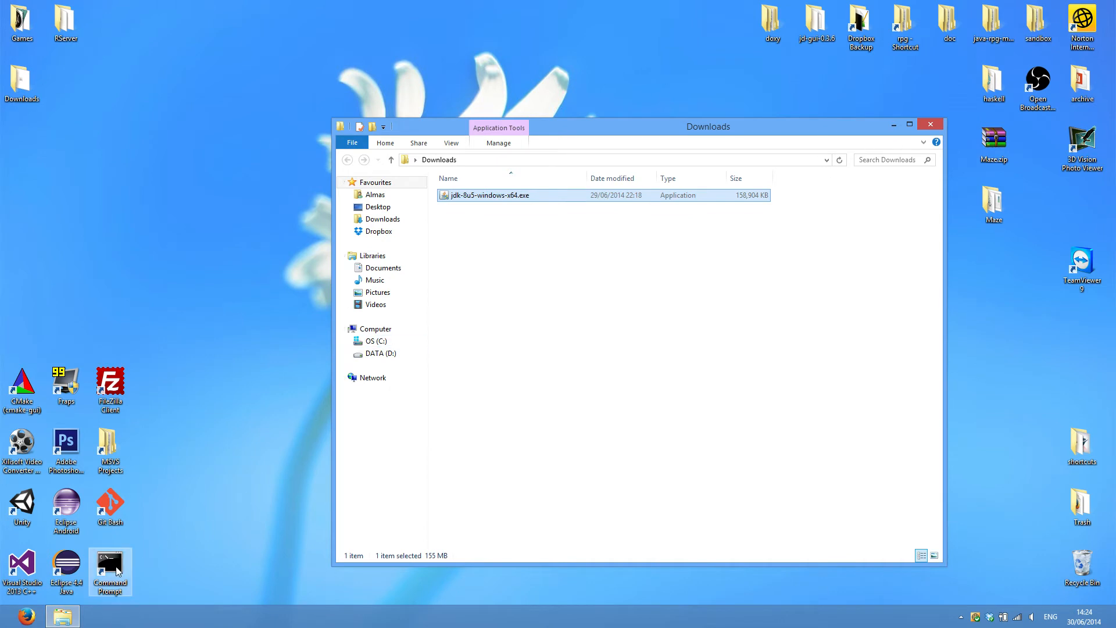
Step: Run java -version (1.8.0_05) and javac -version (not recognized), then close the prompt
double_click(110, 566)
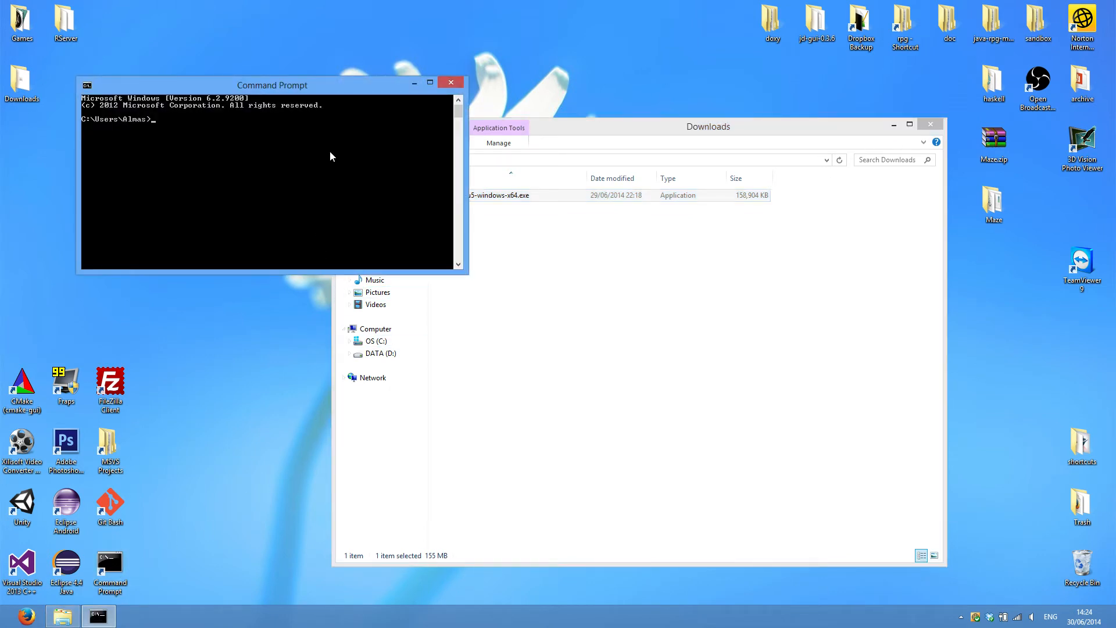
type("java -version")
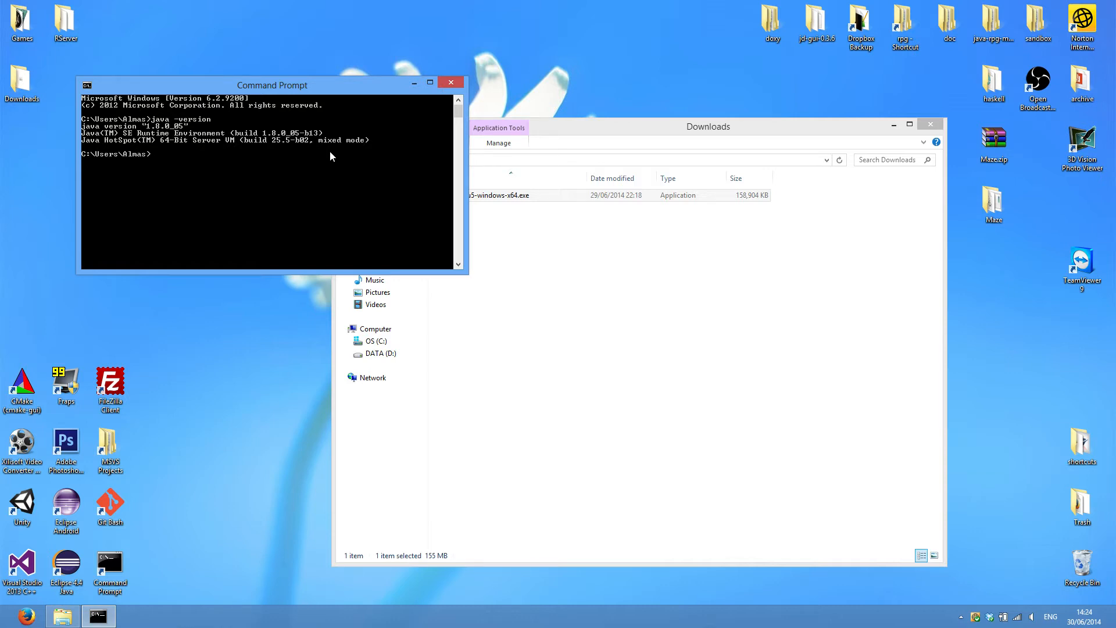
type("javac -version")
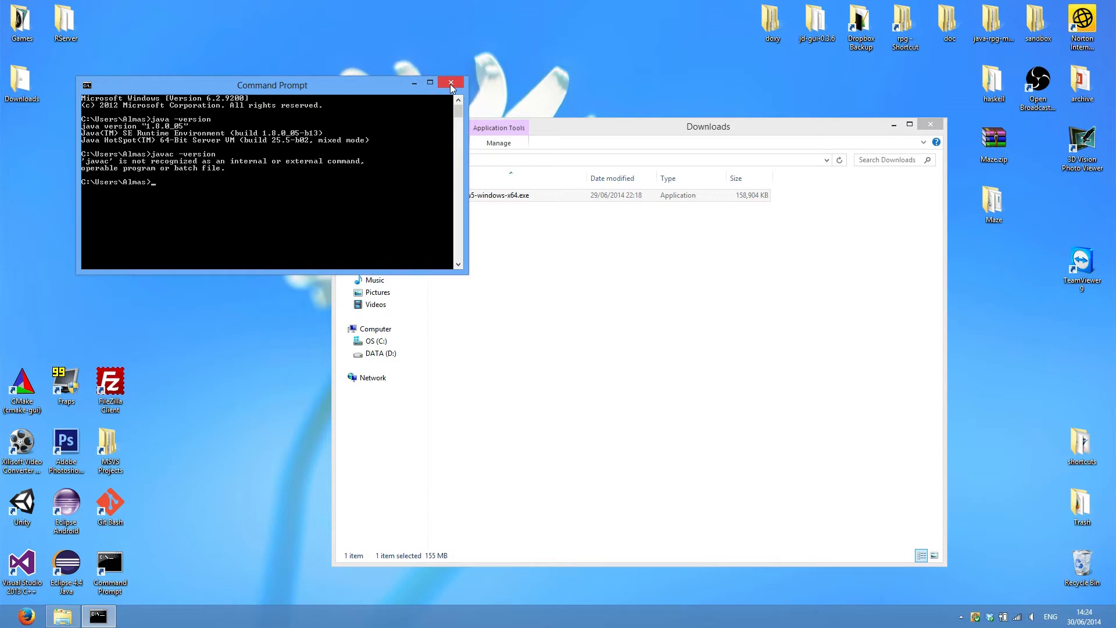
mouse_move(450, 82)
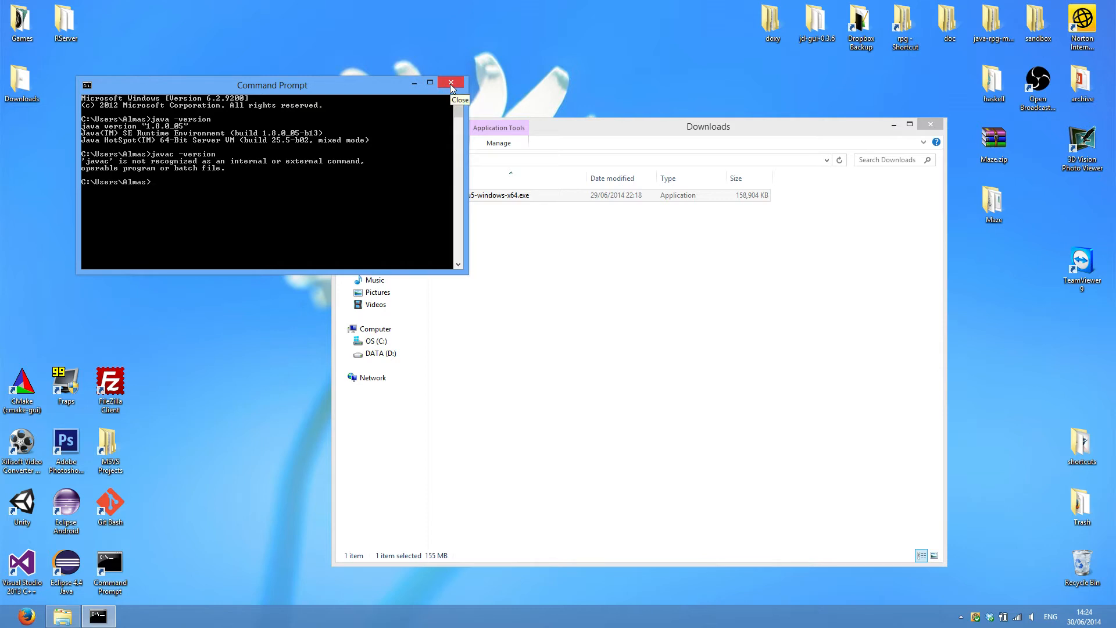
left_click(450, 83)
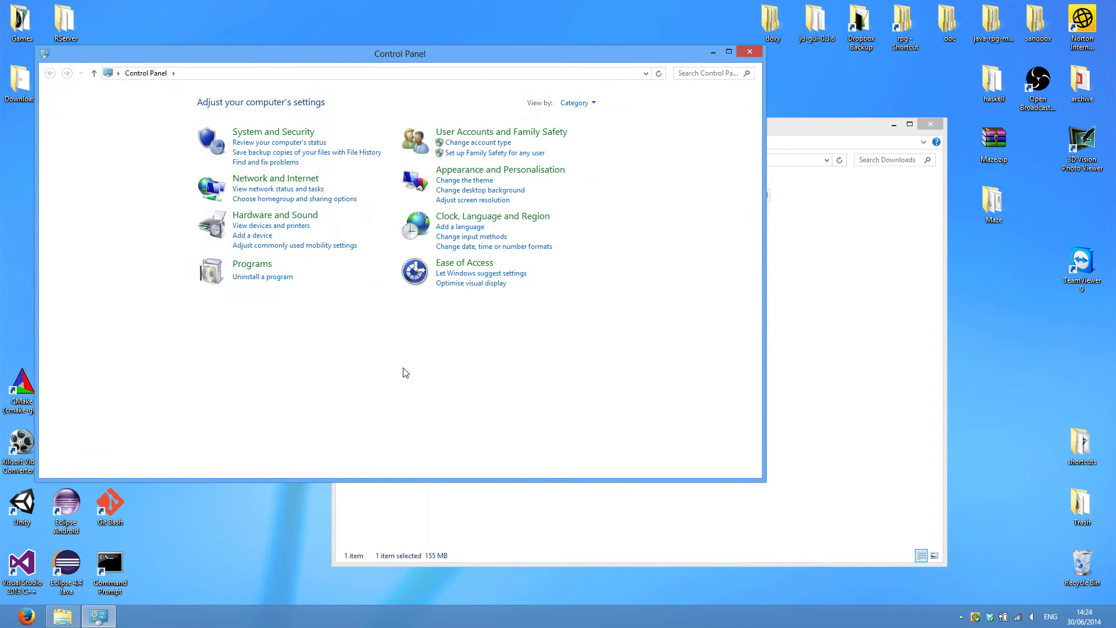
mouse_move(263, 391)
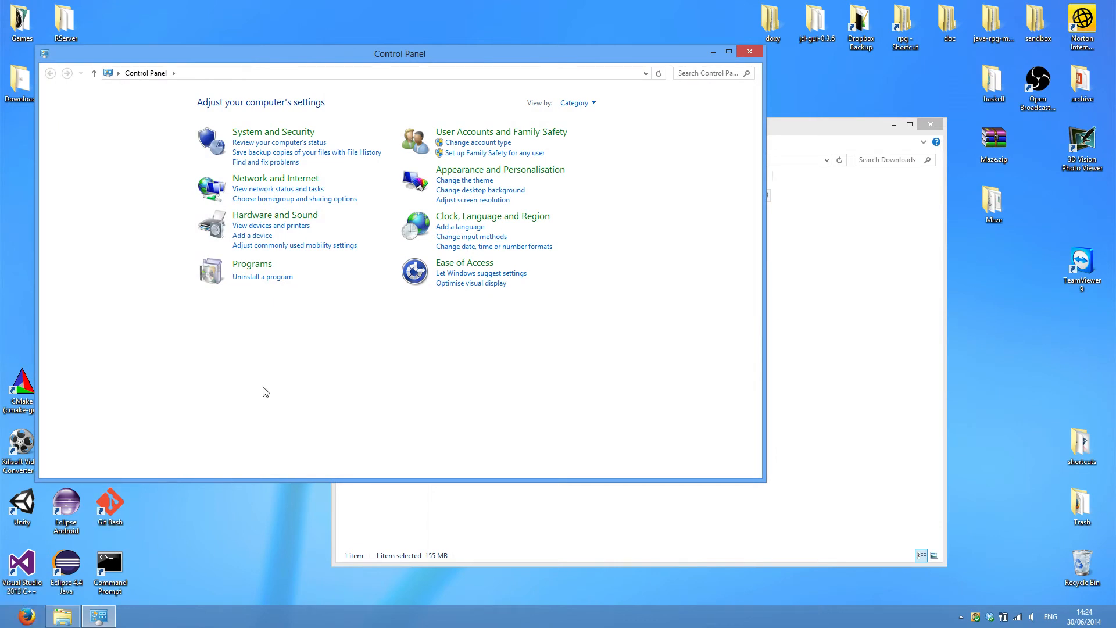
mouse_move(275, 178)
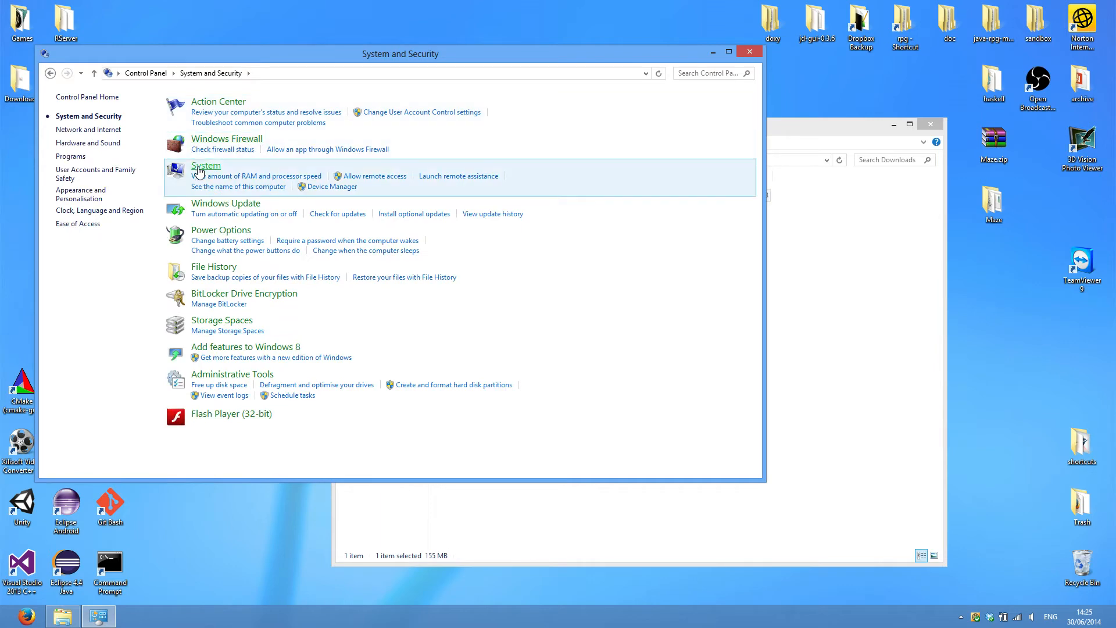
Step: Go to the System page and open Advanced system settings
left_click(206, 166)
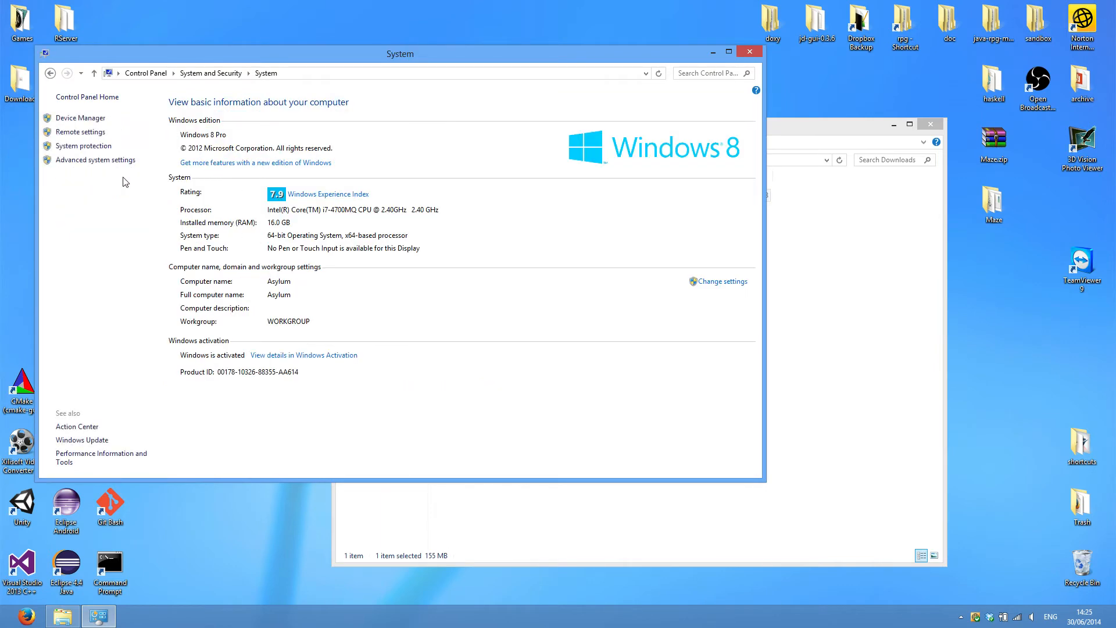
left_click(95, 159)
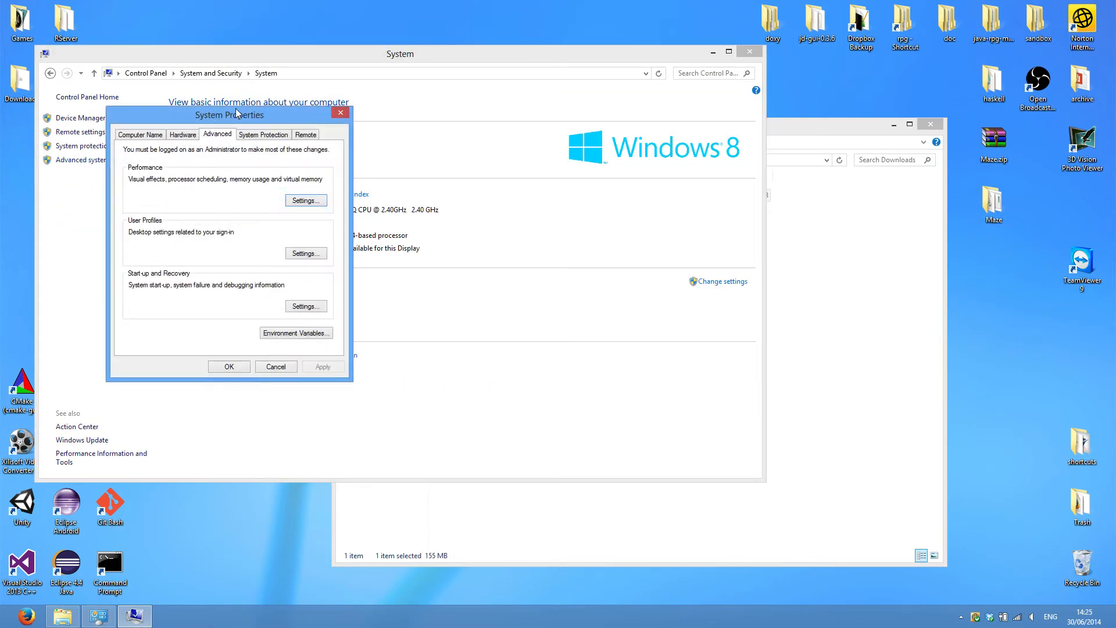
Step: Append C:\Program Files\Java\jdk1.8.0_05\bin to the user PATH, locating the folder in Explorer
left_click(295, 333)
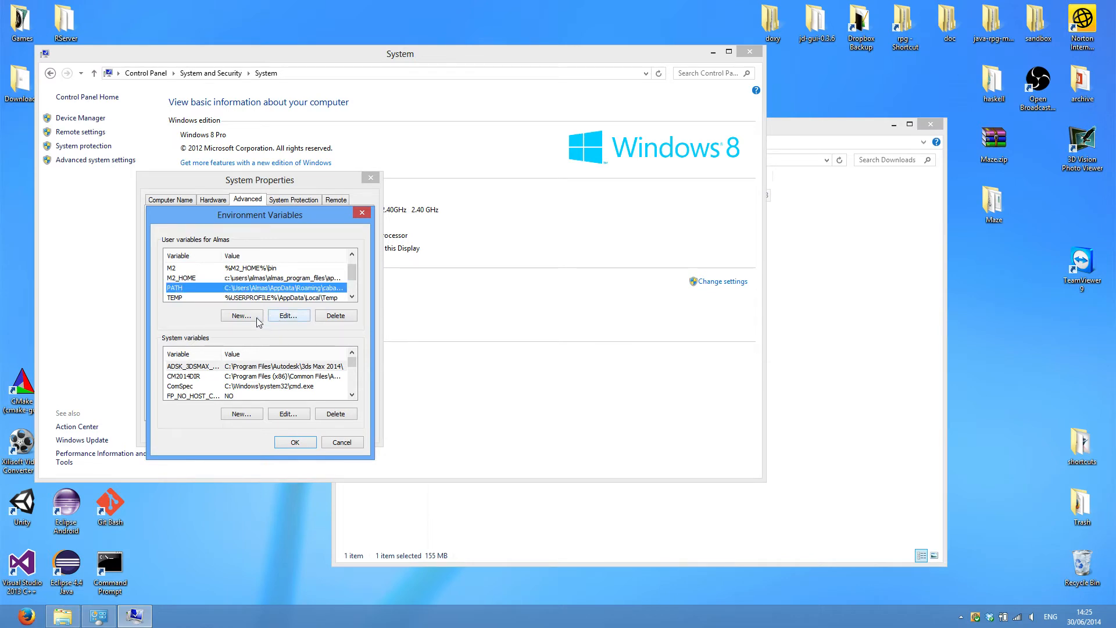
mouse_move(245, 326)
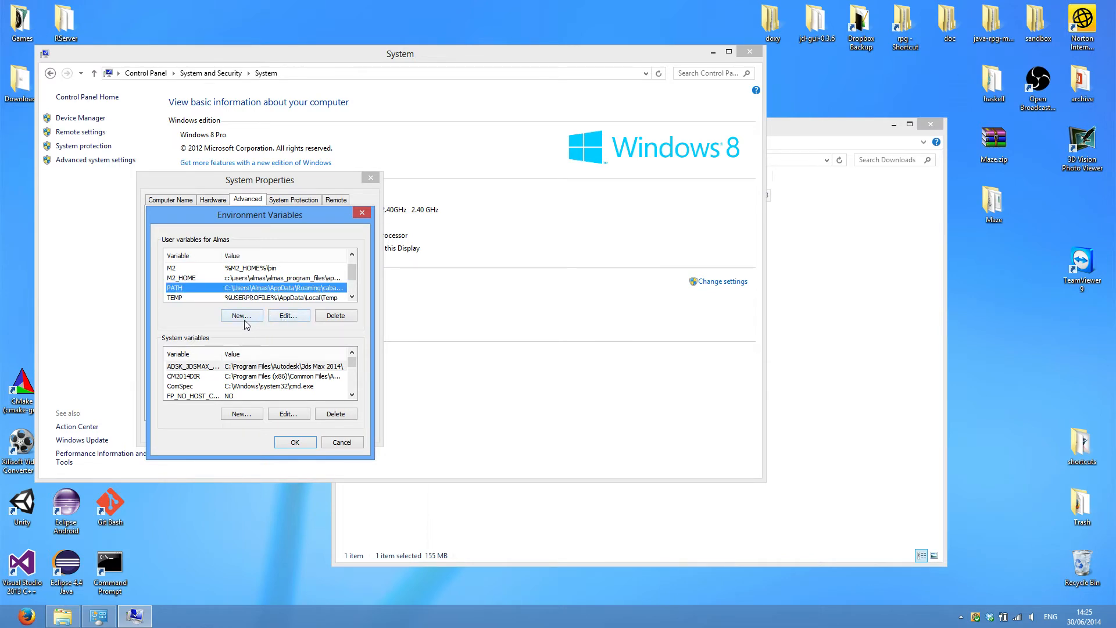
left_click(288, 315)
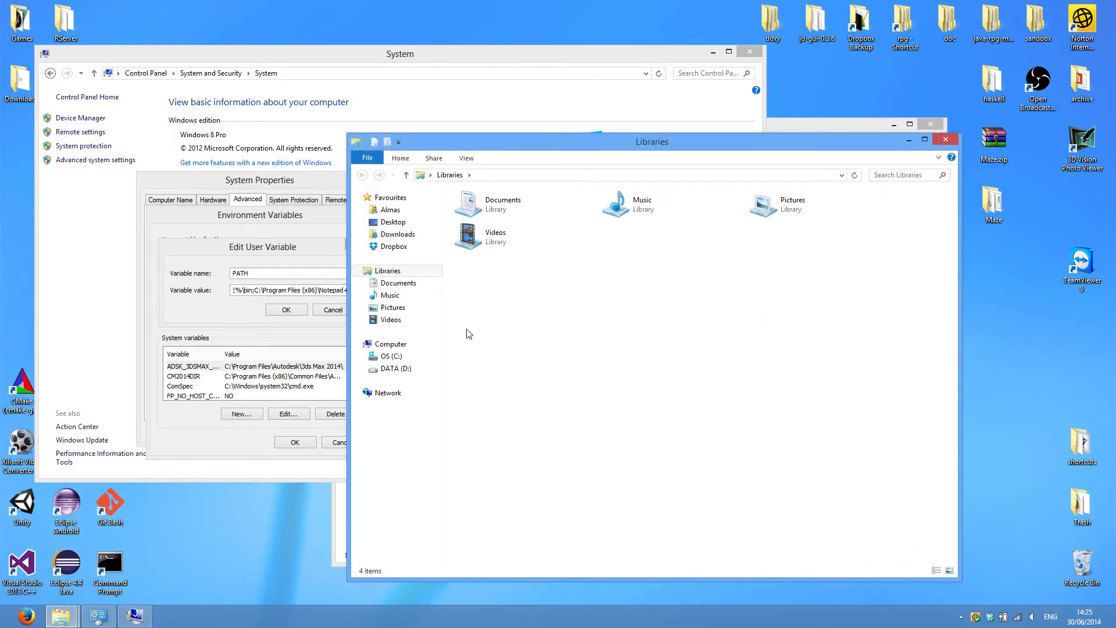
left_click(390, 356)
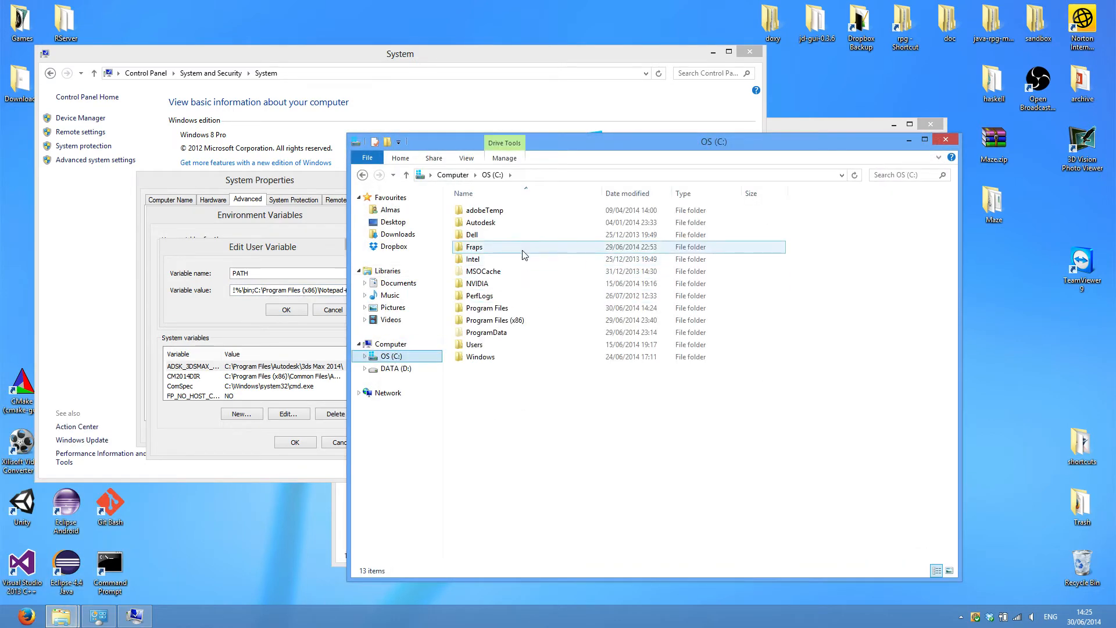
double_click(485, 307)
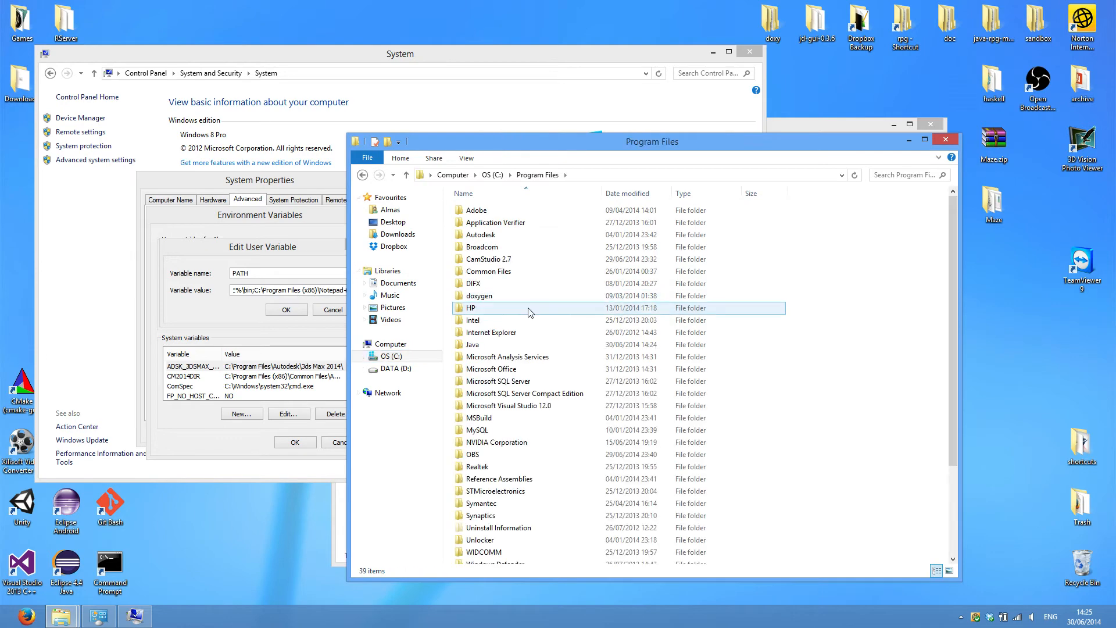
double_click(472, 344)
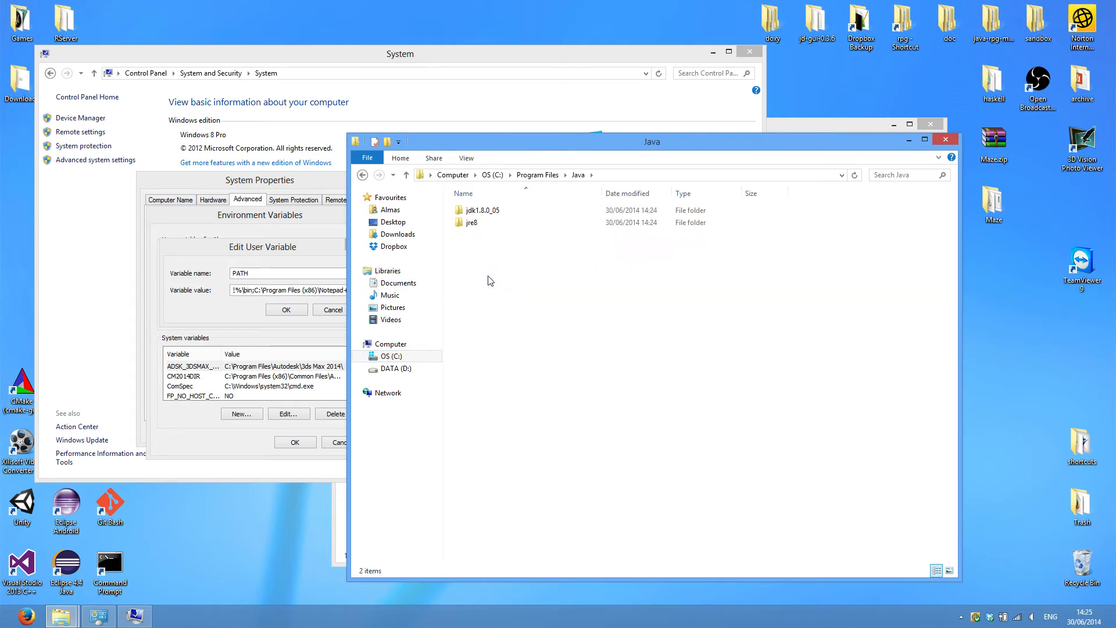
left_click(481, 209)
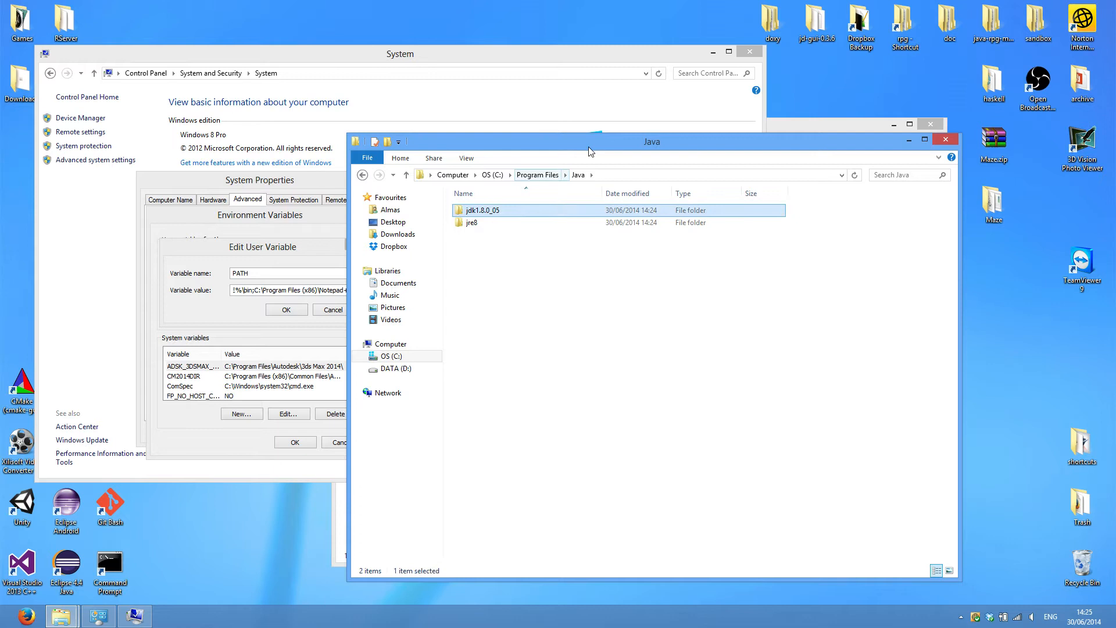
double_click(481, 209)
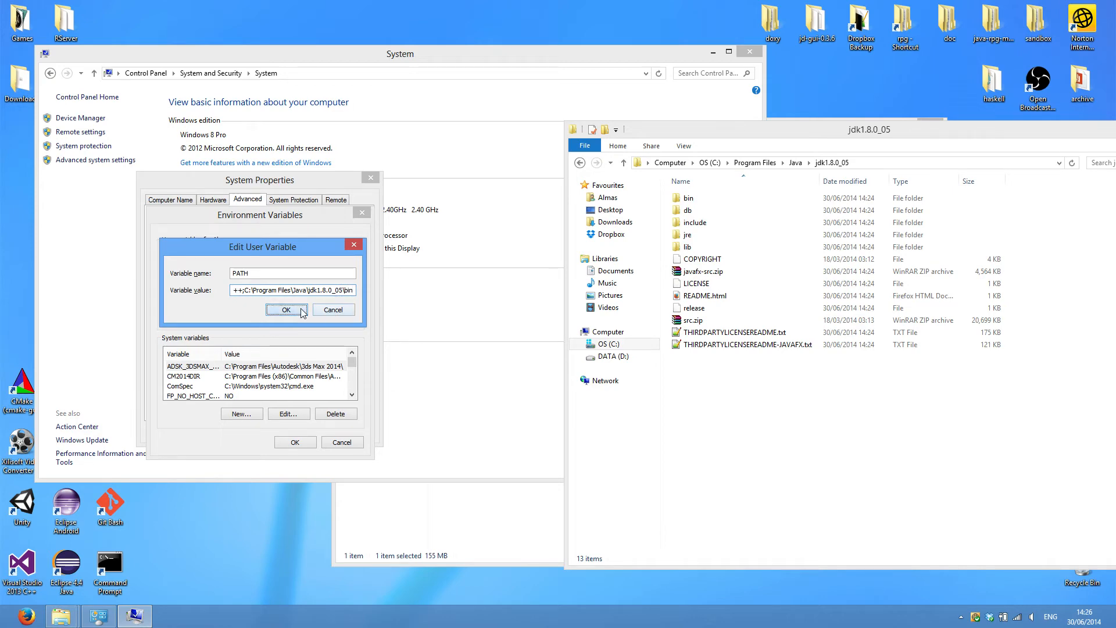
left_click(285, 310)
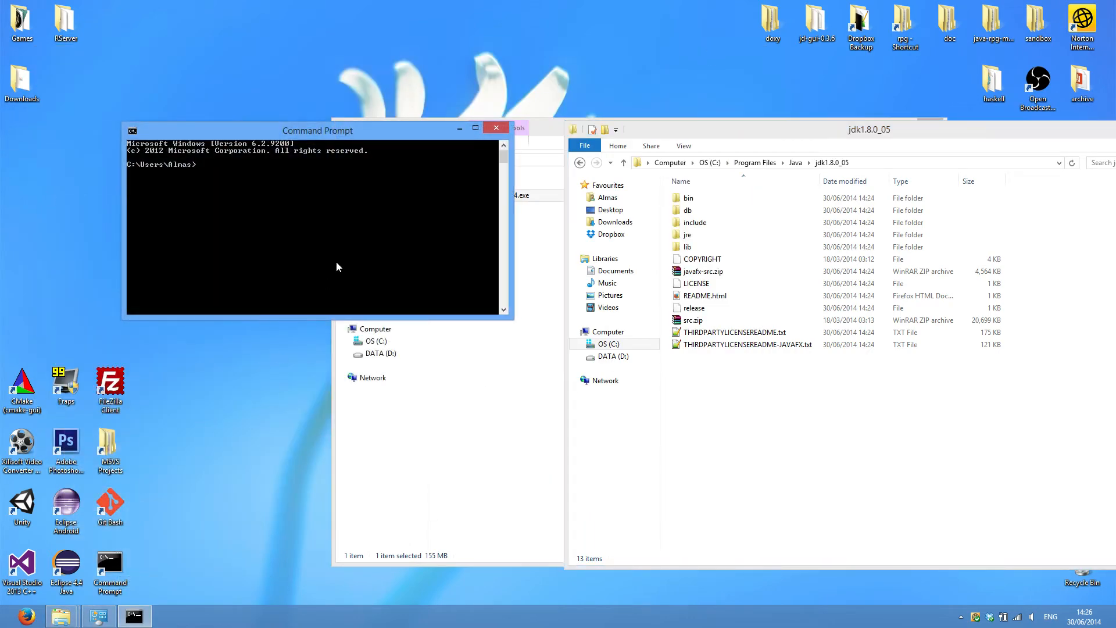
Step: Confirm javac -version shows 1.8.0_05, check javac.exe, and close the bin and Downloads windows
type("javac -version")
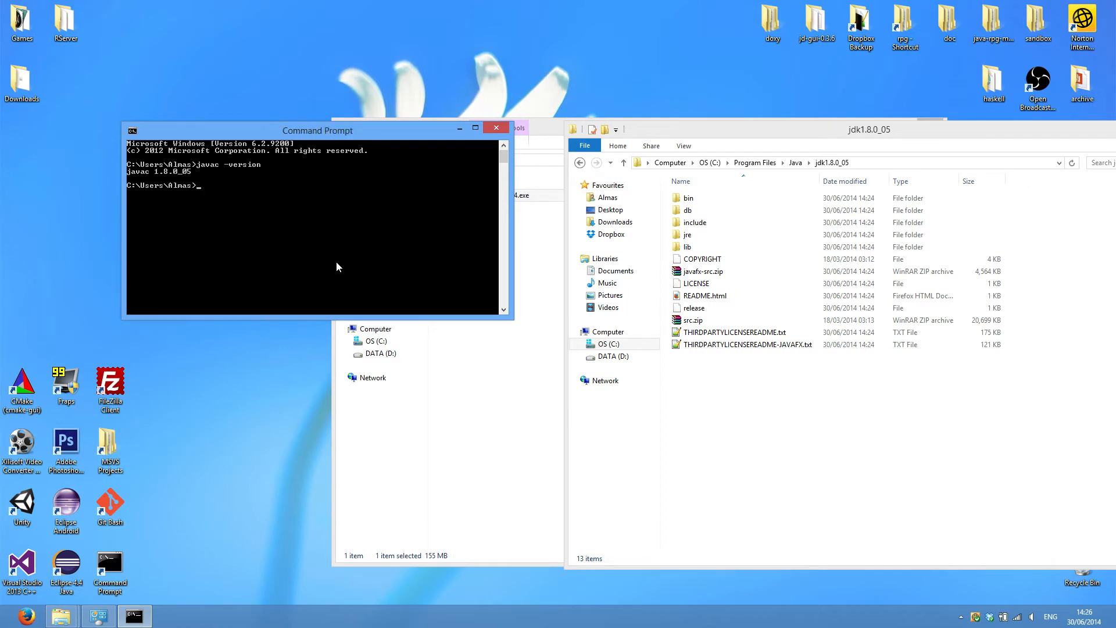
mouse_move(346, 263)
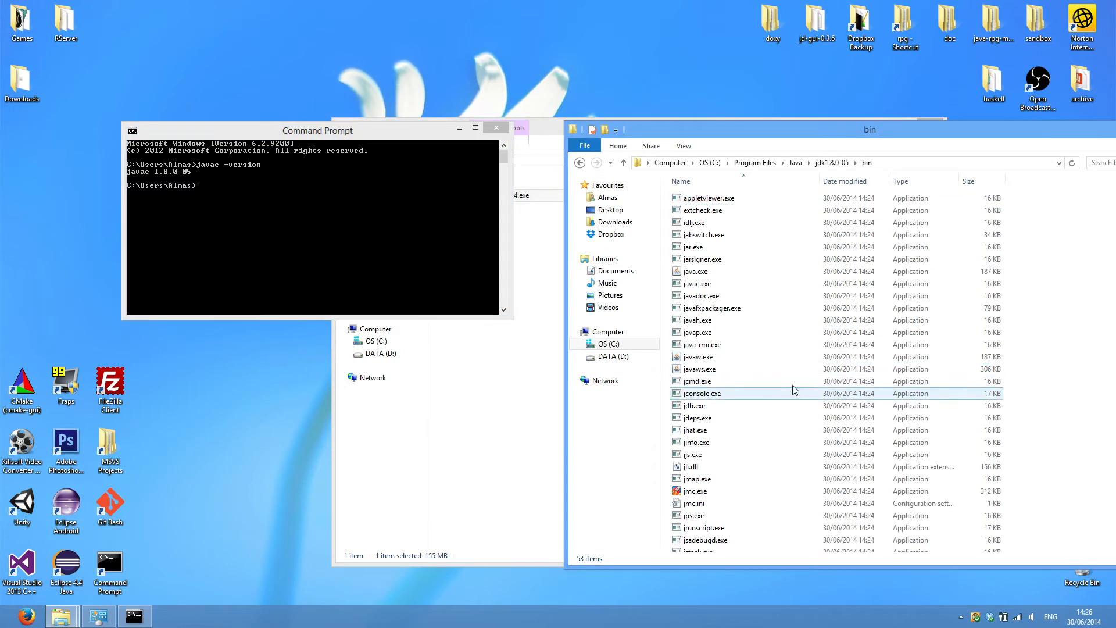
left_click(697, 283)
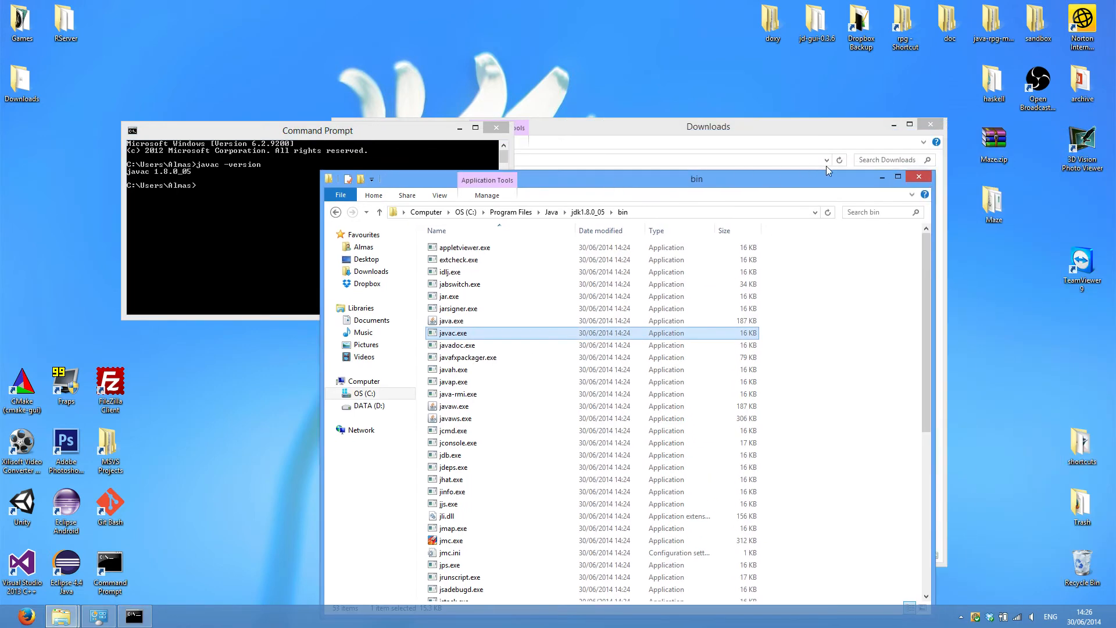
left_click(917, 175)
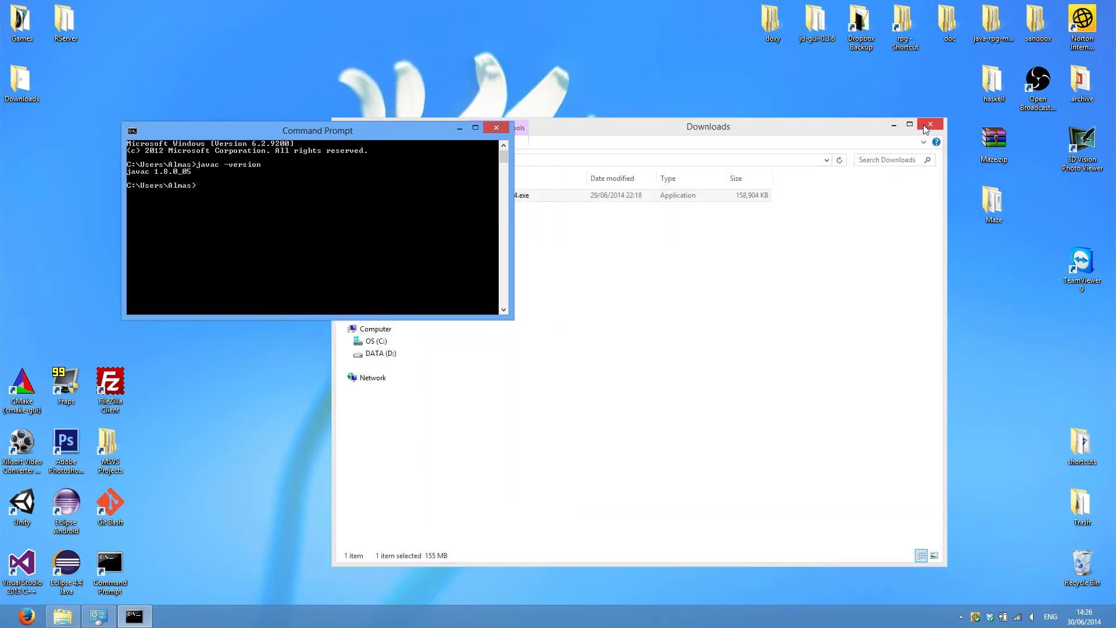
left_click(930, 126)
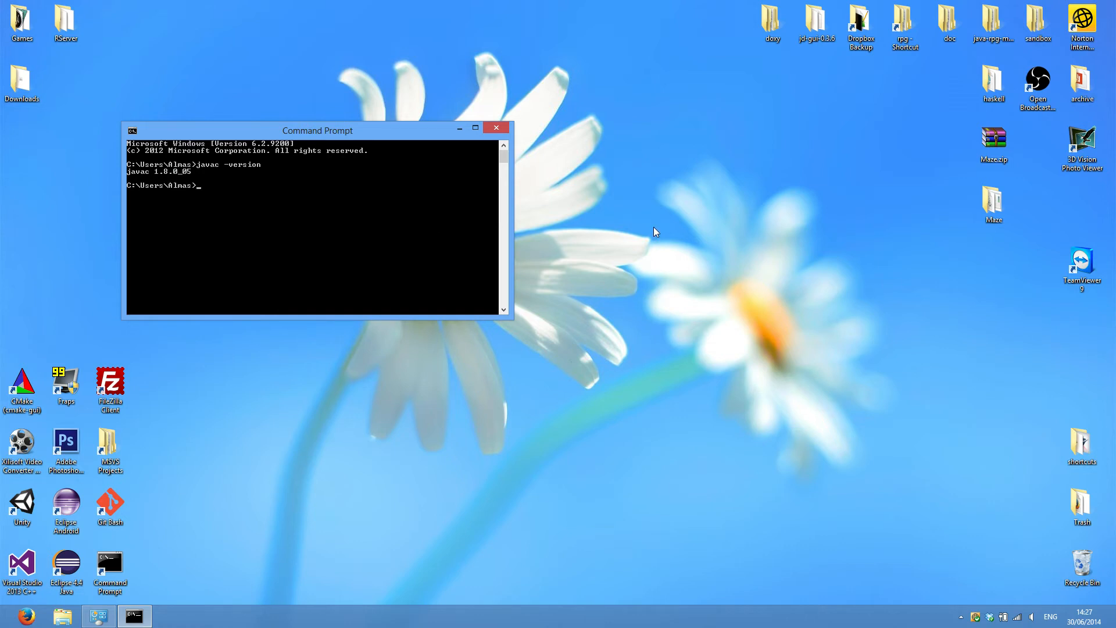
mouse_move(482, 150)
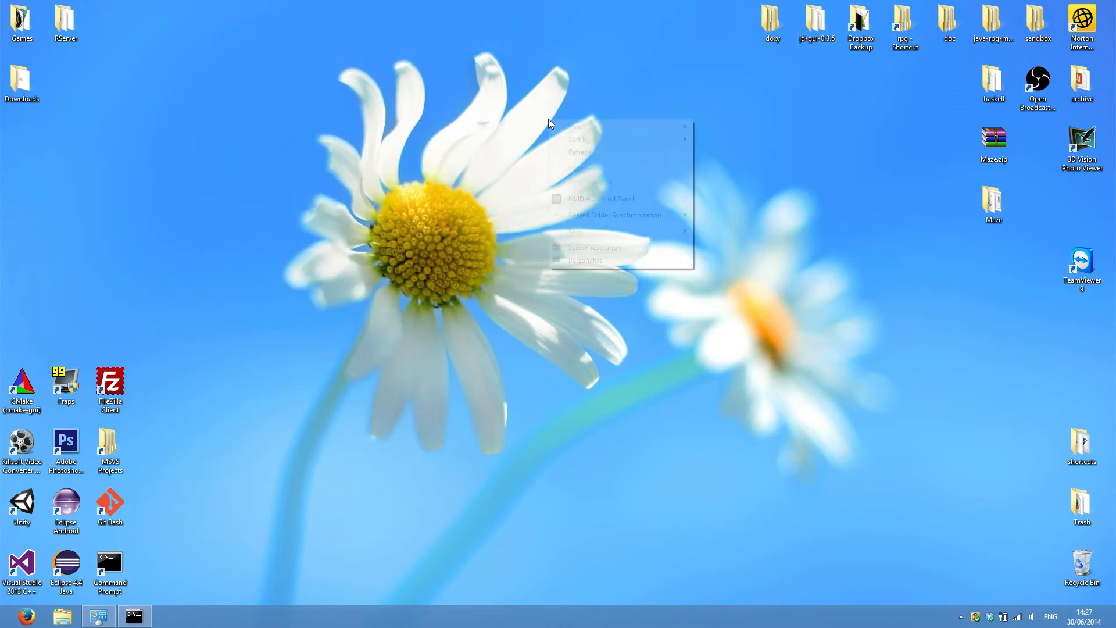
mouse_move(575, 231)
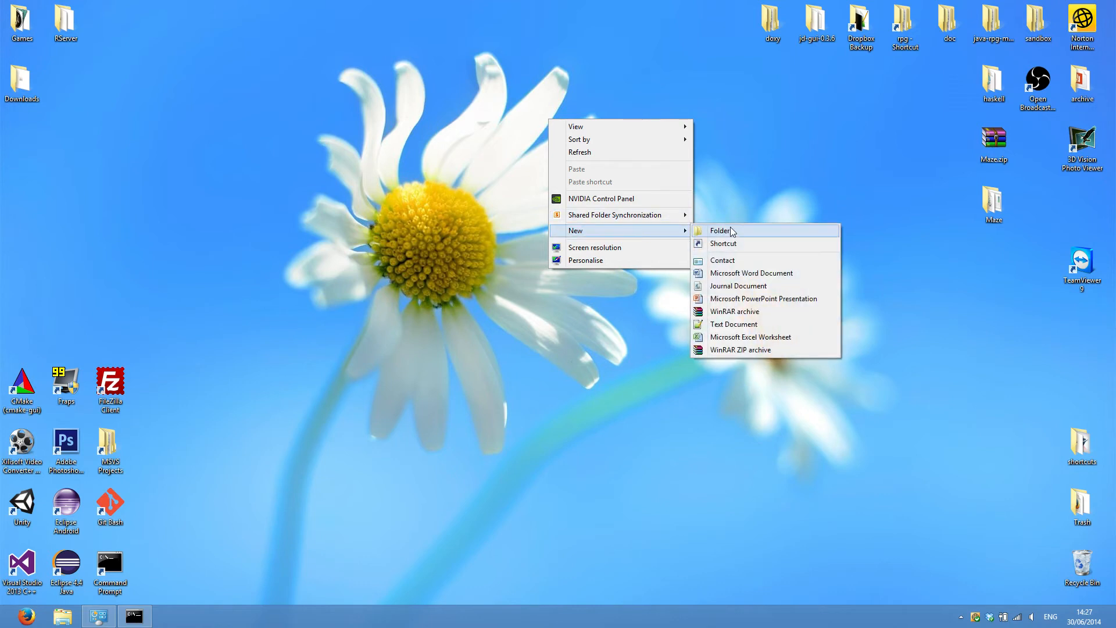
Step: Create a java_tutorials folder on the desktop, move it beside the top folders, and open it
left_click(720, 230)
type("java tutorials")
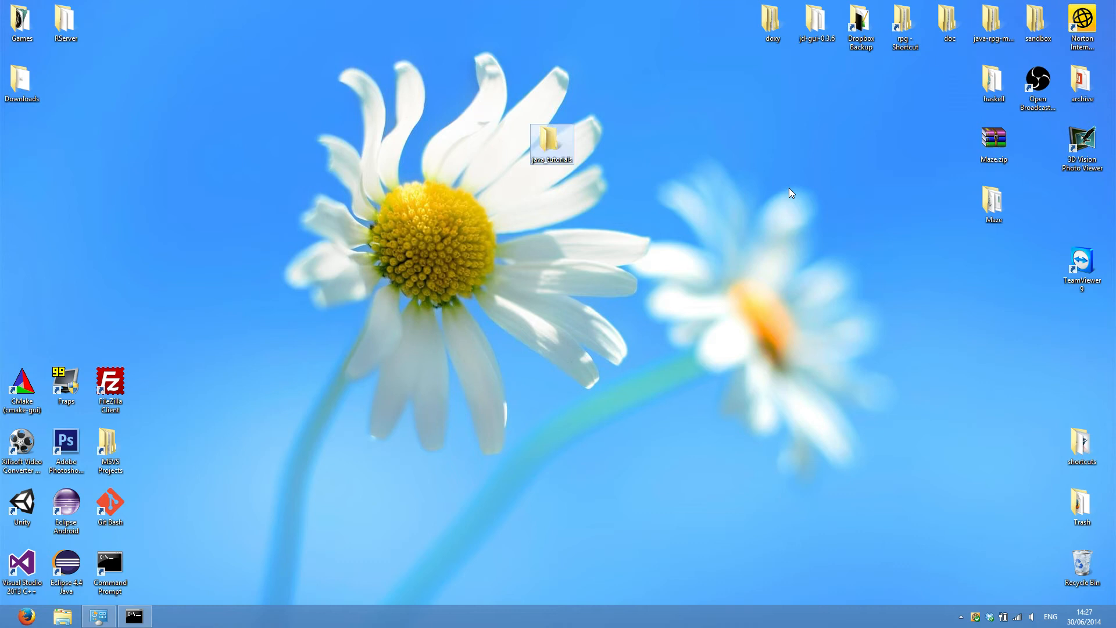
left_click_drag(552, 142, 772, 142)
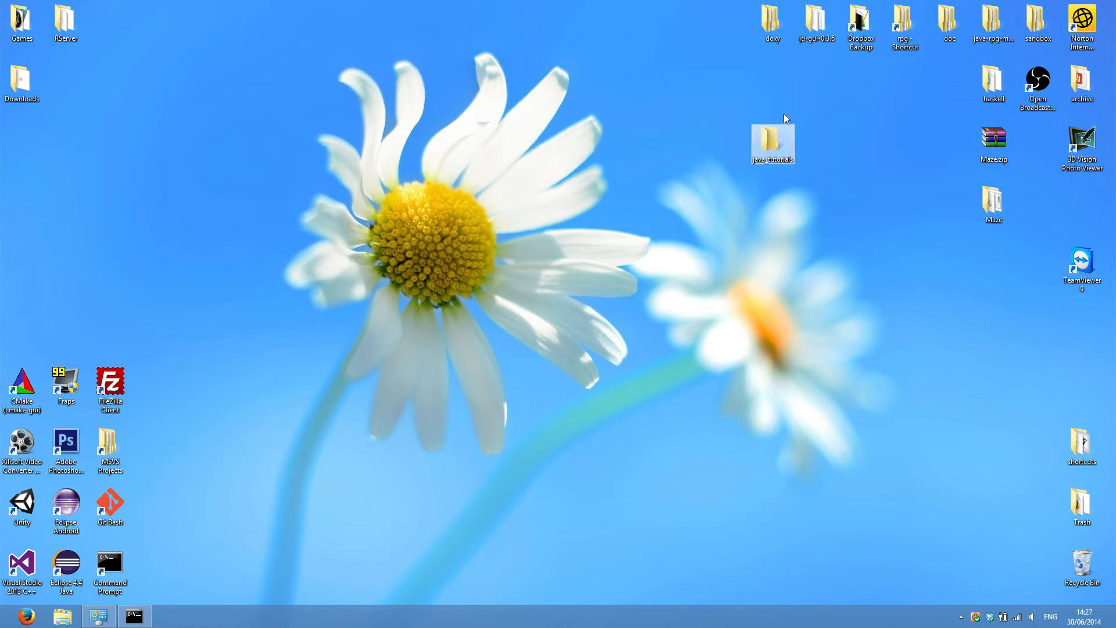
mouse_move(773, 139)
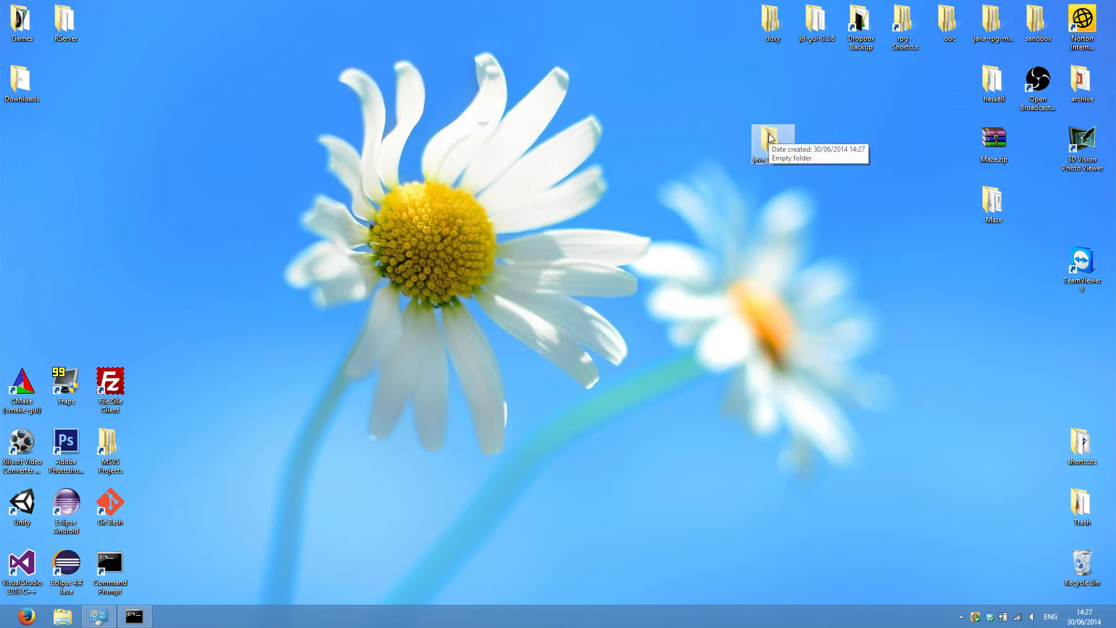
double_click(758, 140)
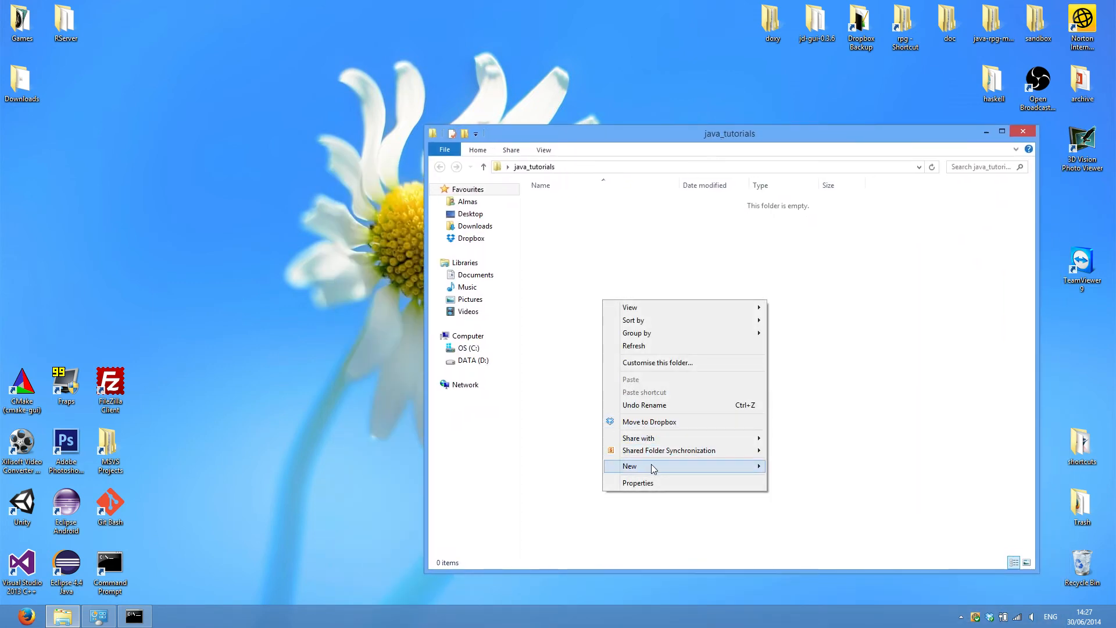
Step: Open the Tutorial00 folder and create a new text document inside it
left_click(629, 466)
type("Tutorial00")
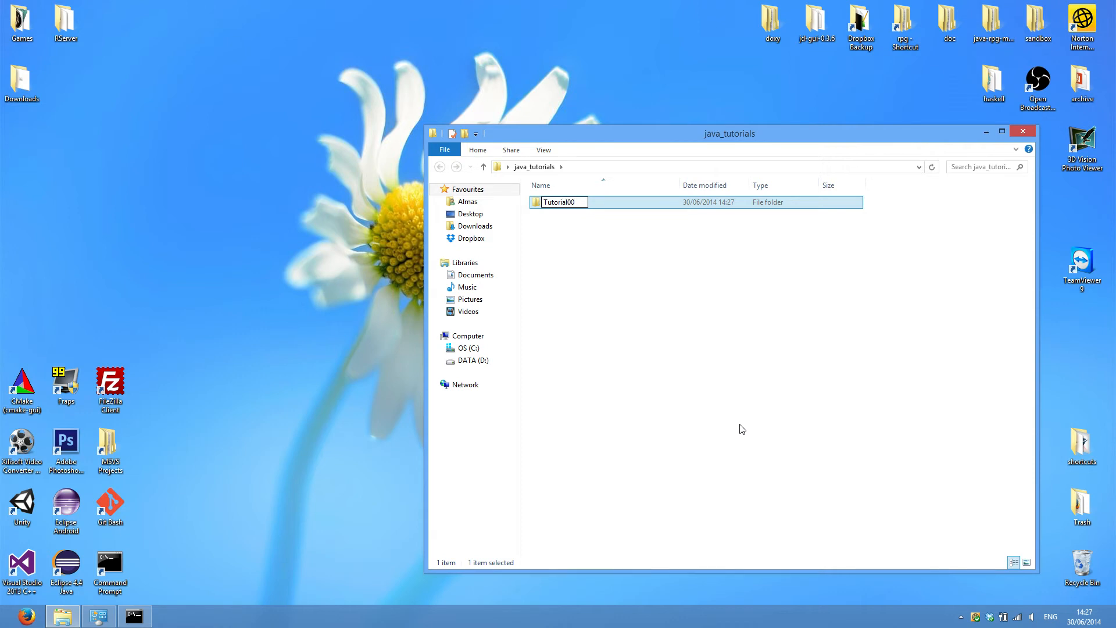
double_click(562, 202)
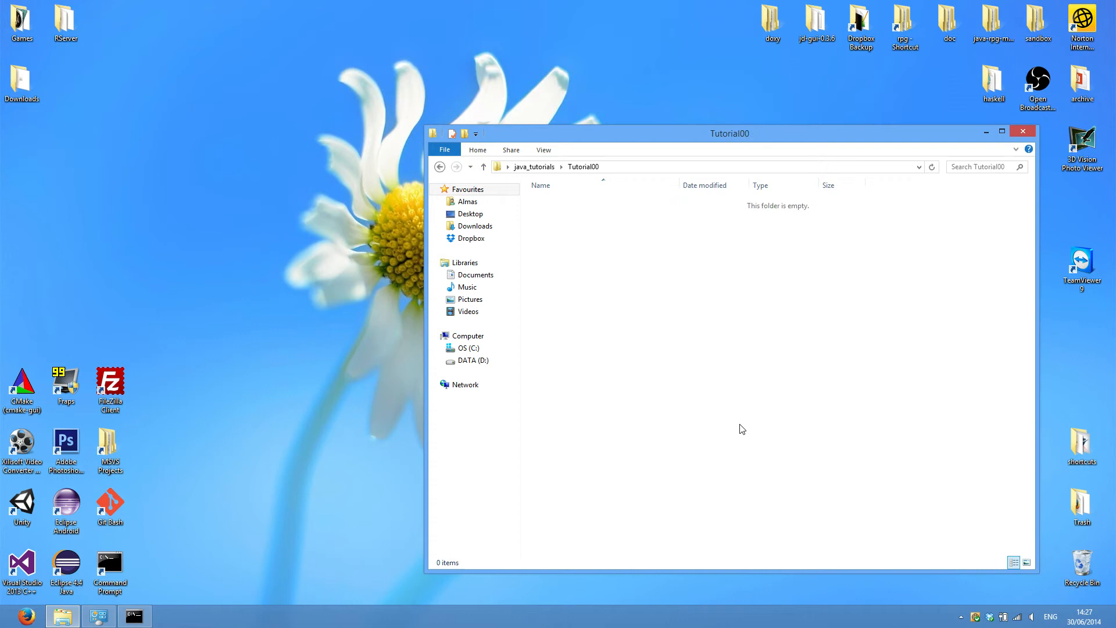
right_click(737, 429)
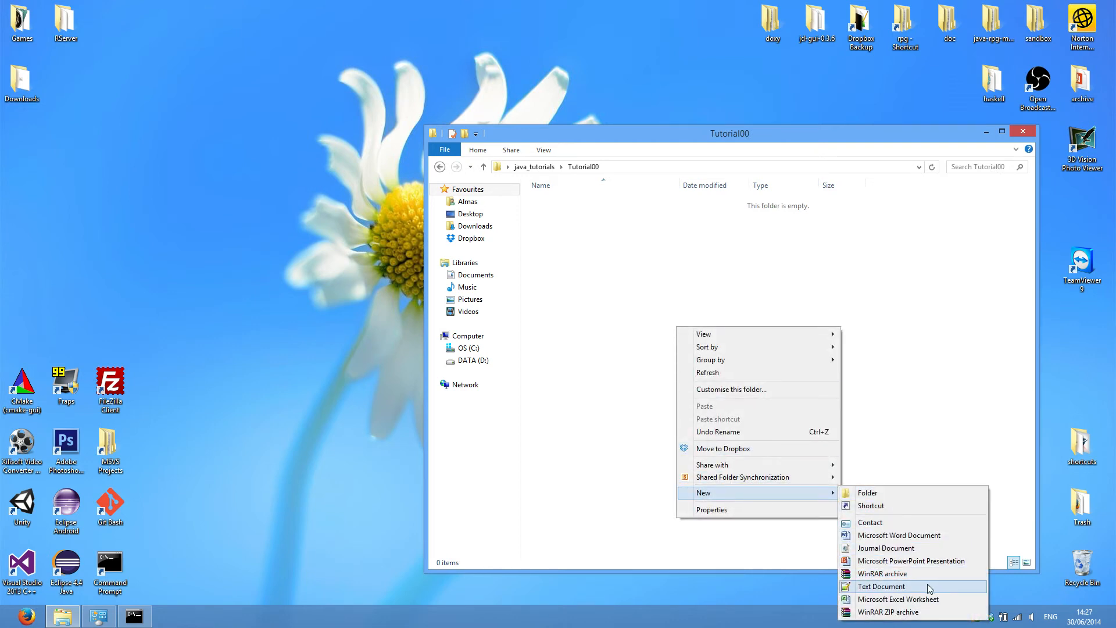
left_click(881, 586)
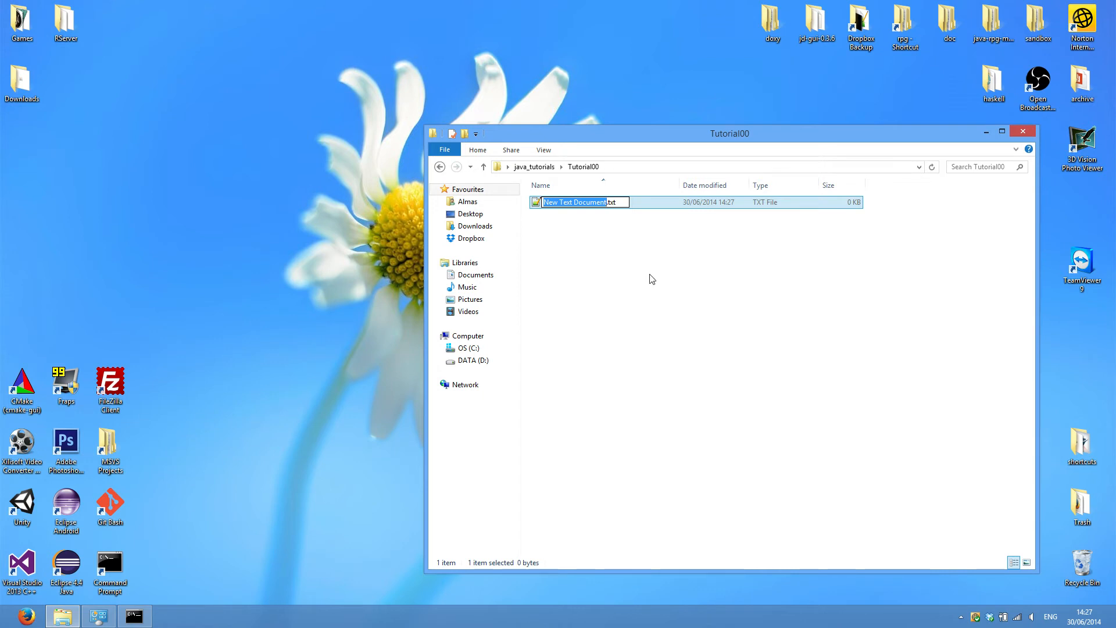
Step: Rename the document to Tutorial00.java, accepting the extension change
type("Tutorial00.ja")
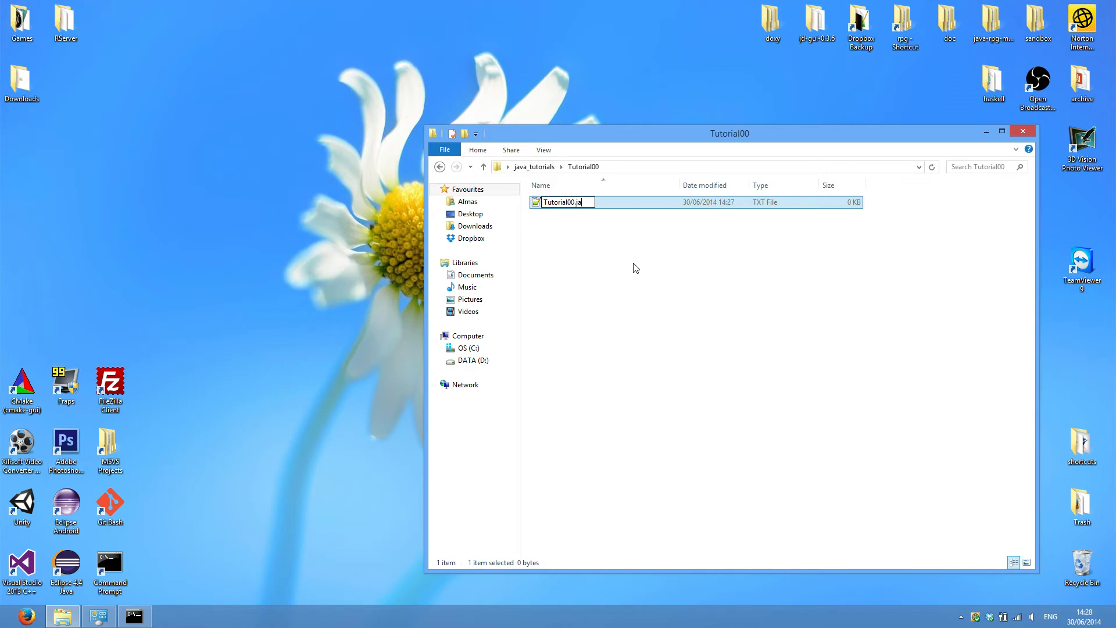
key("enter")
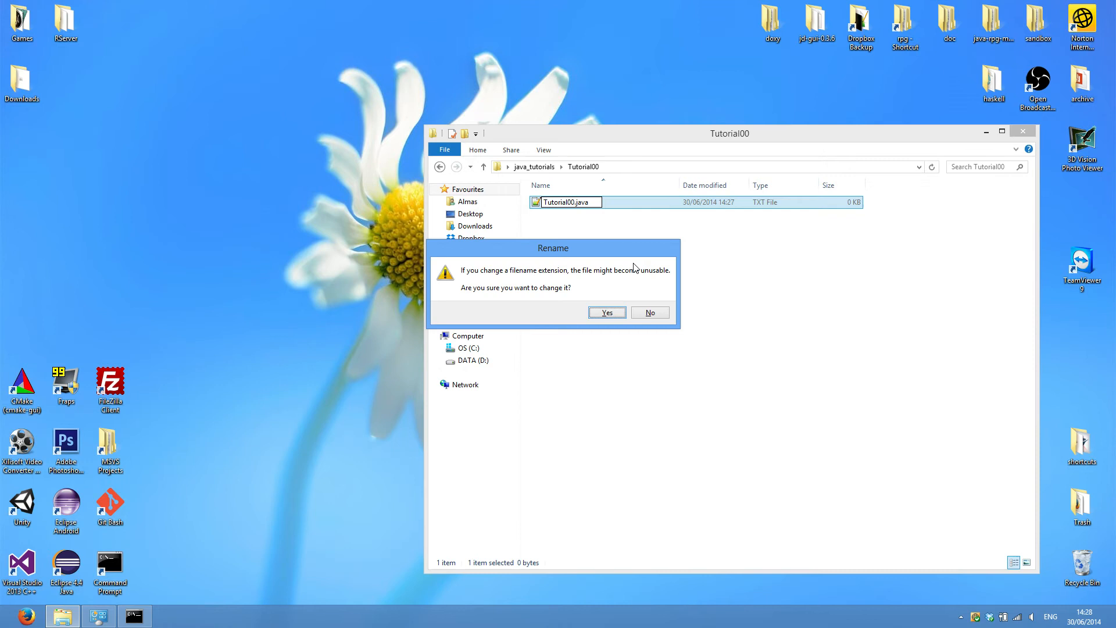
left_click(606, 312)
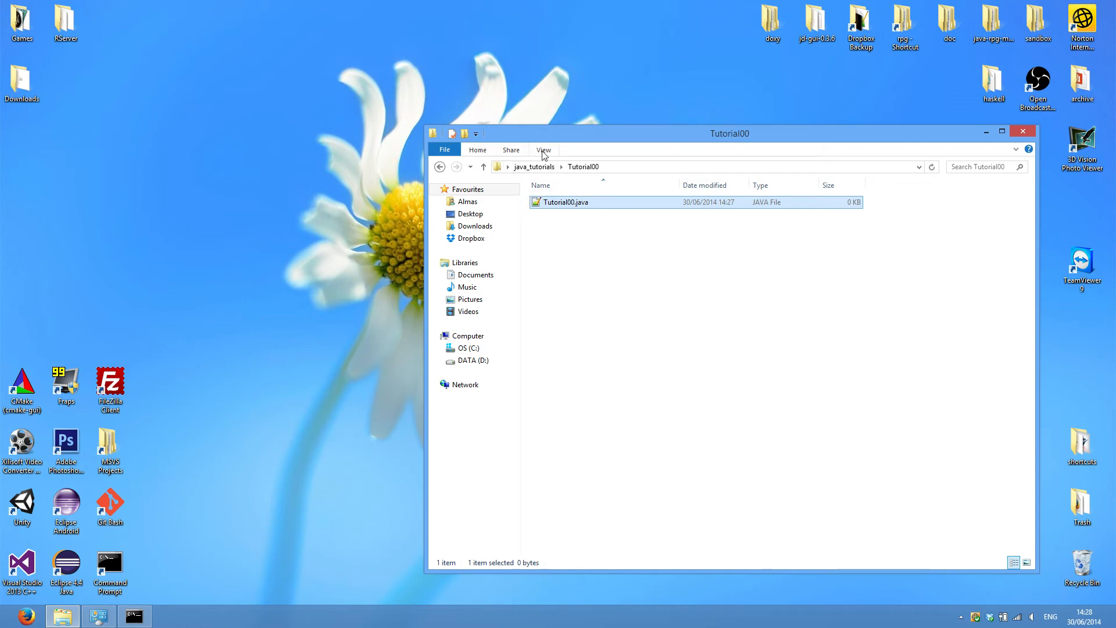
left_click(543, 149)
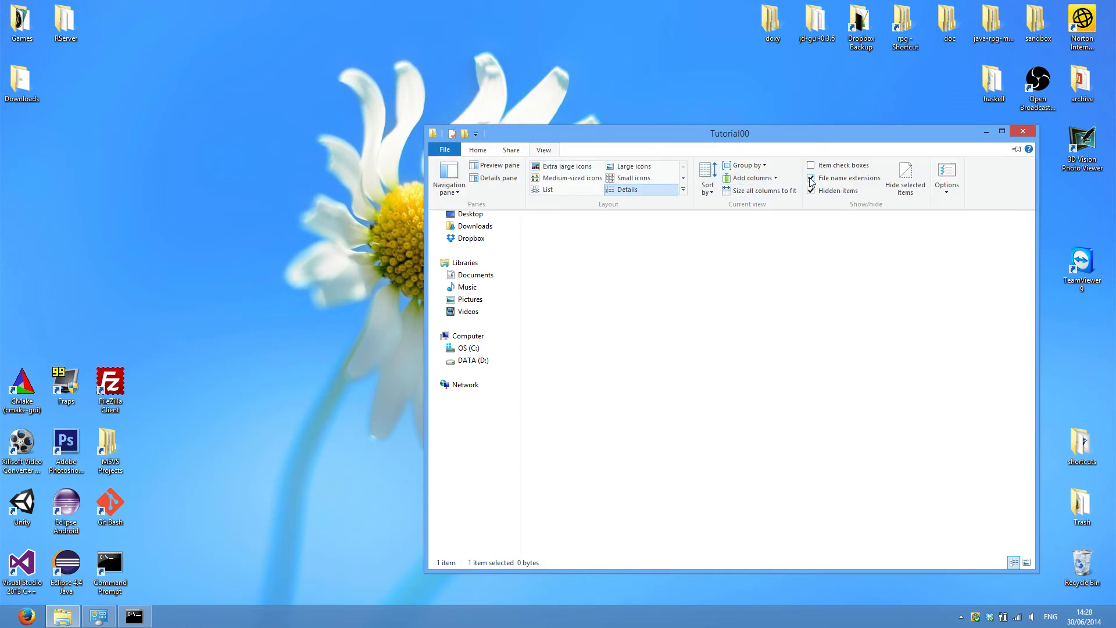
mouse_move(810, 178)
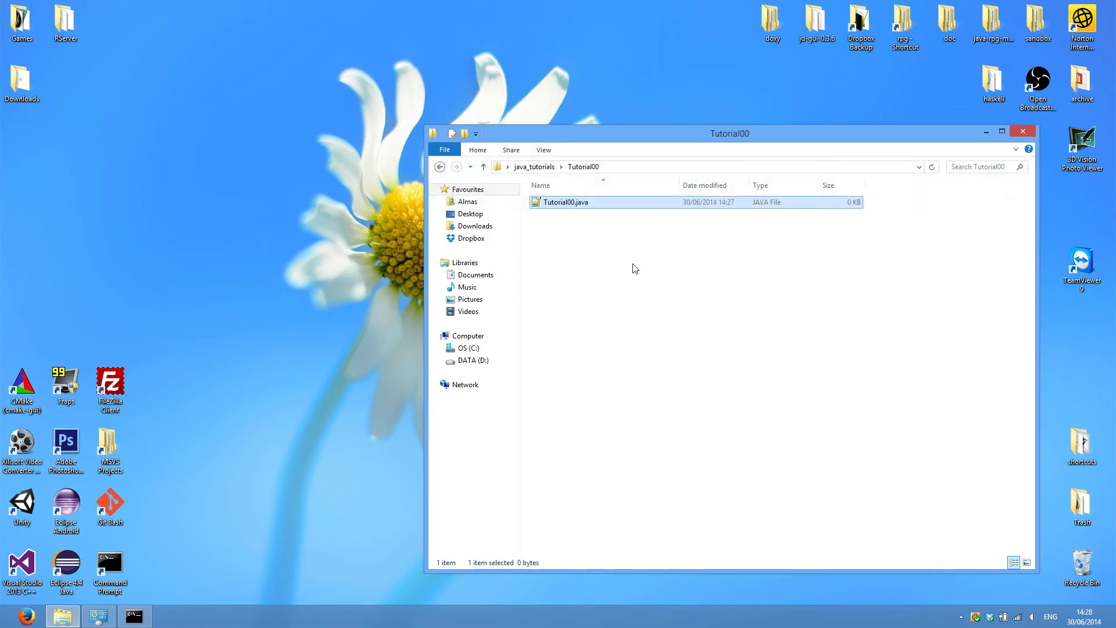
left_click(634, 285)
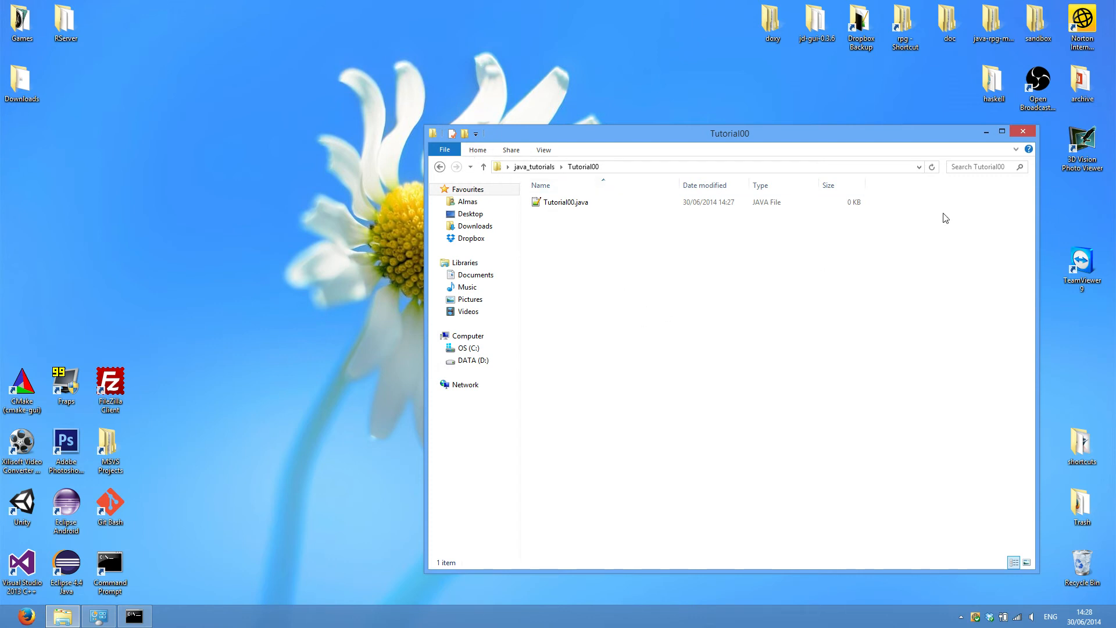
mouse_move(702, 319)
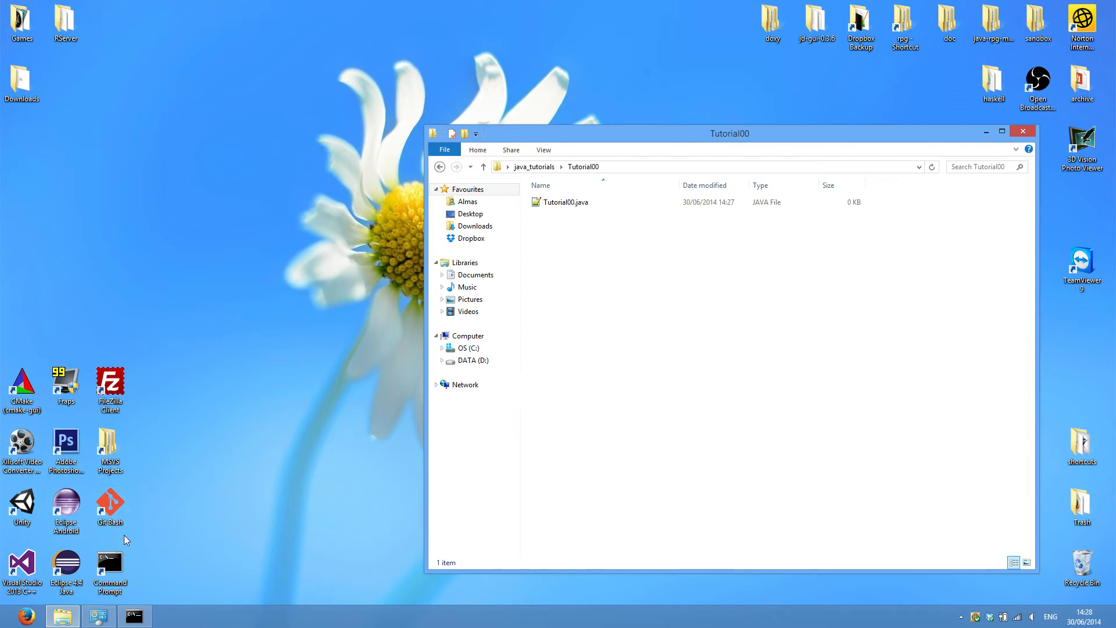
Step: Open a Command Prompt and cd into Desktop\java_tutorials\Tutorial00
double_click(110, 565)
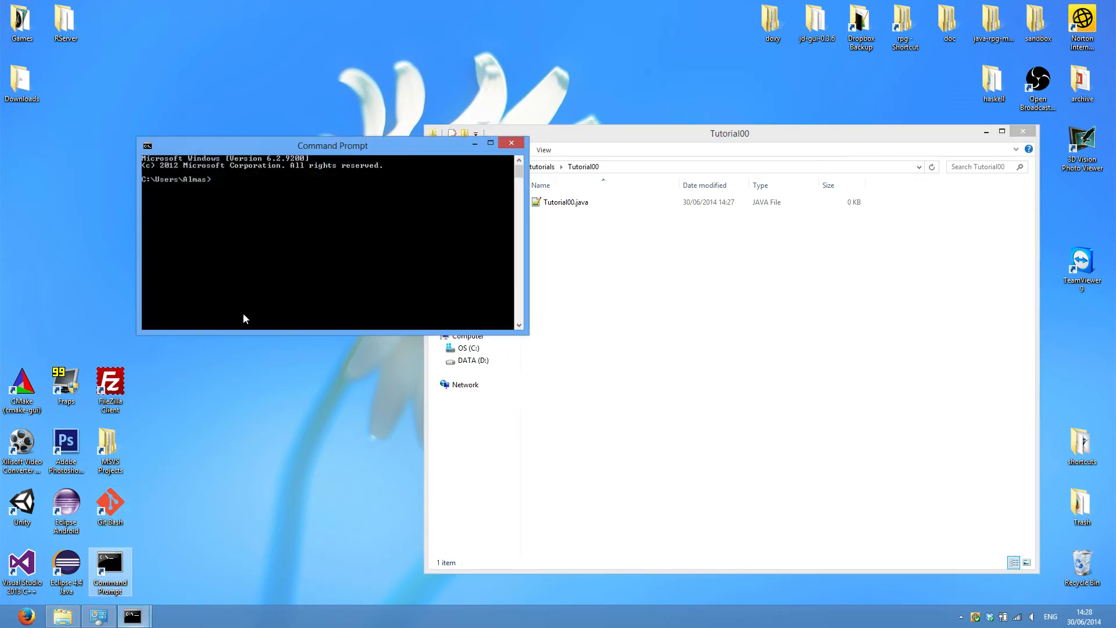
type("cd d")
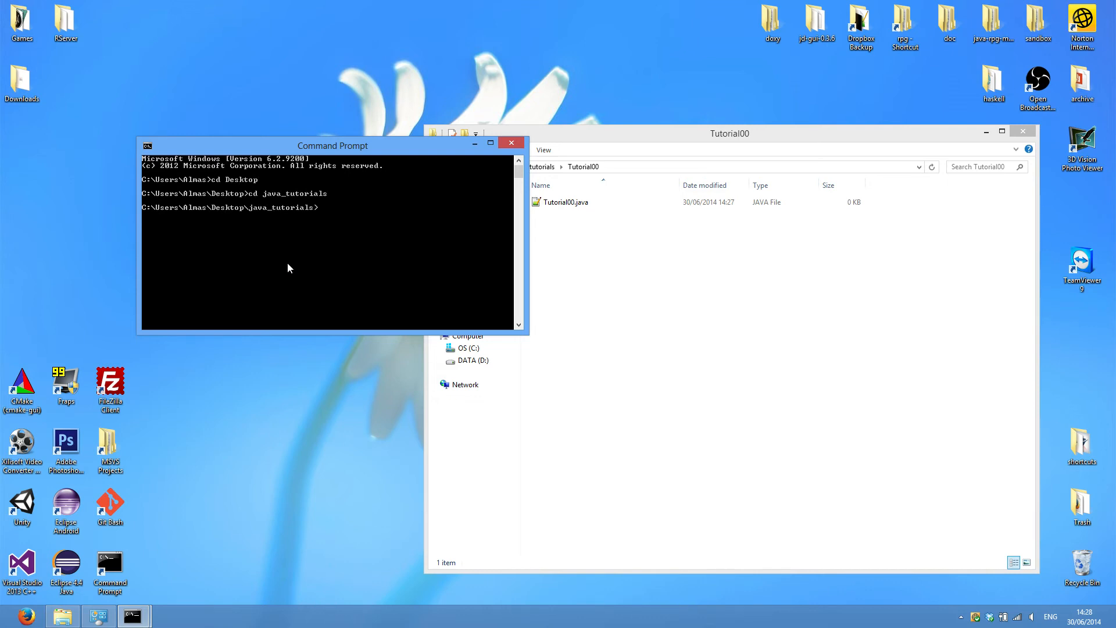
type("cd")
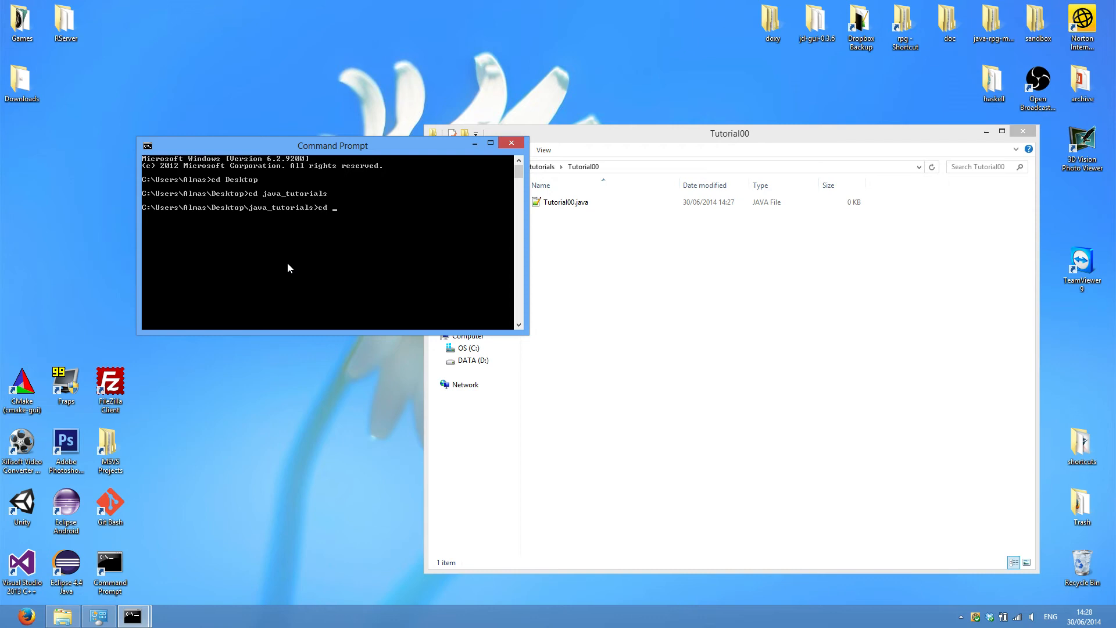
type("Tutorial00")
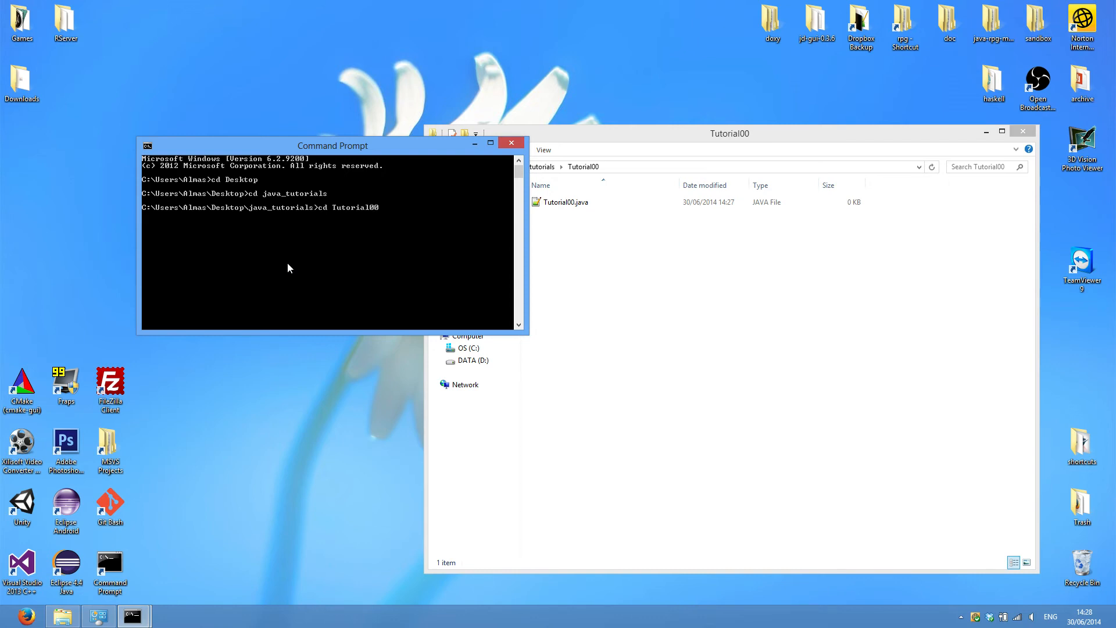
key("BackSpace")
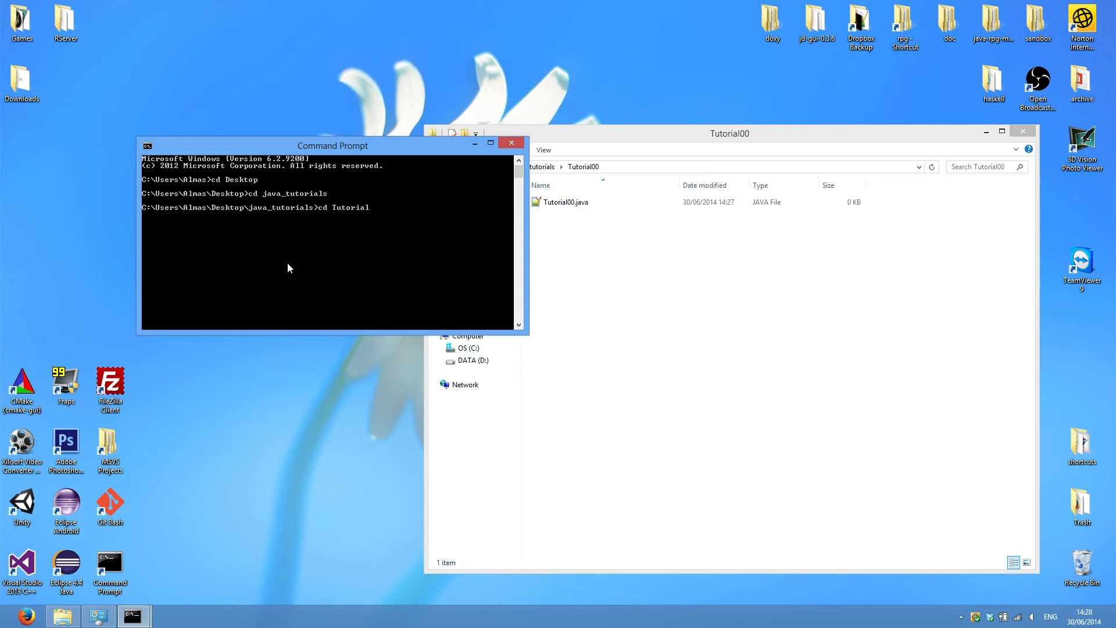
key("BackSpace")
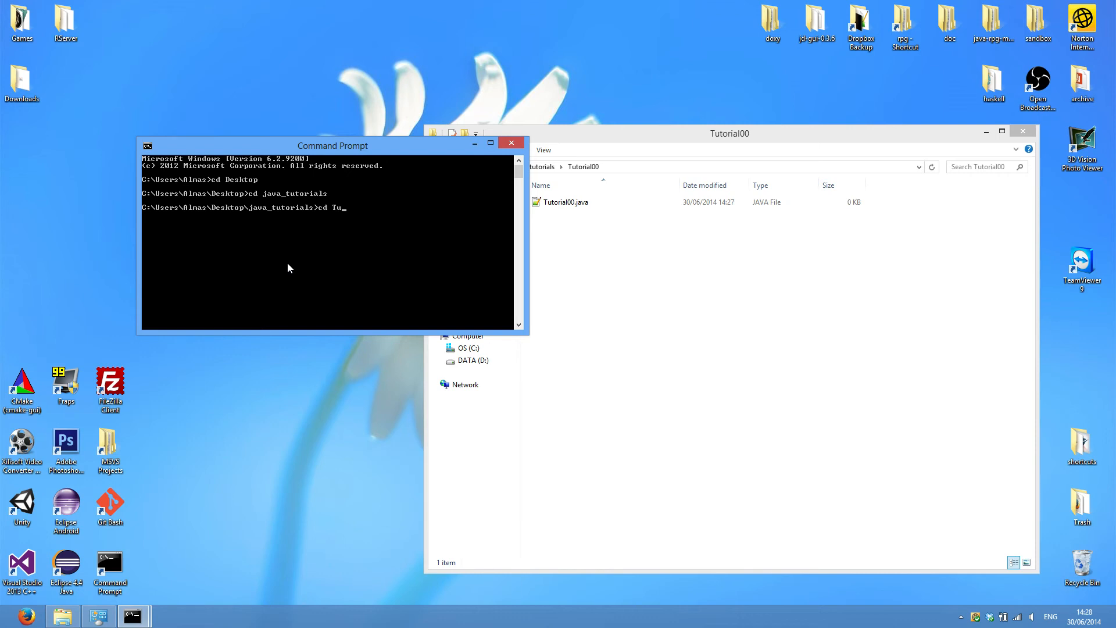
type("torial00")
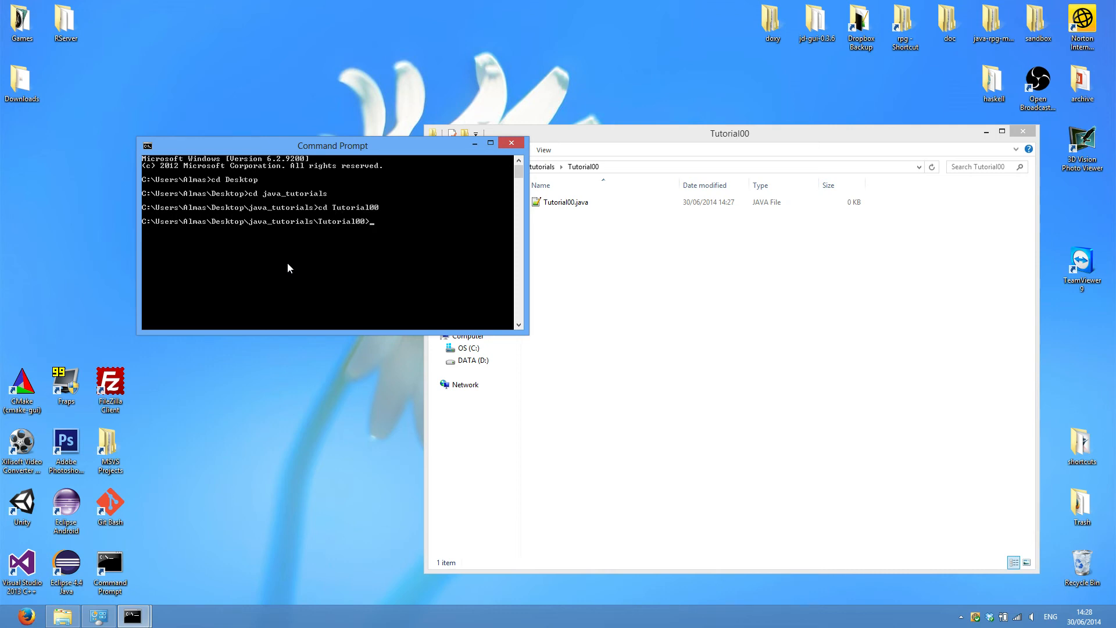
Step: Delete the old Tutorial00.java from the Tutorial00 folder, confirming the Recycle Bin move
left_click(566, 202)
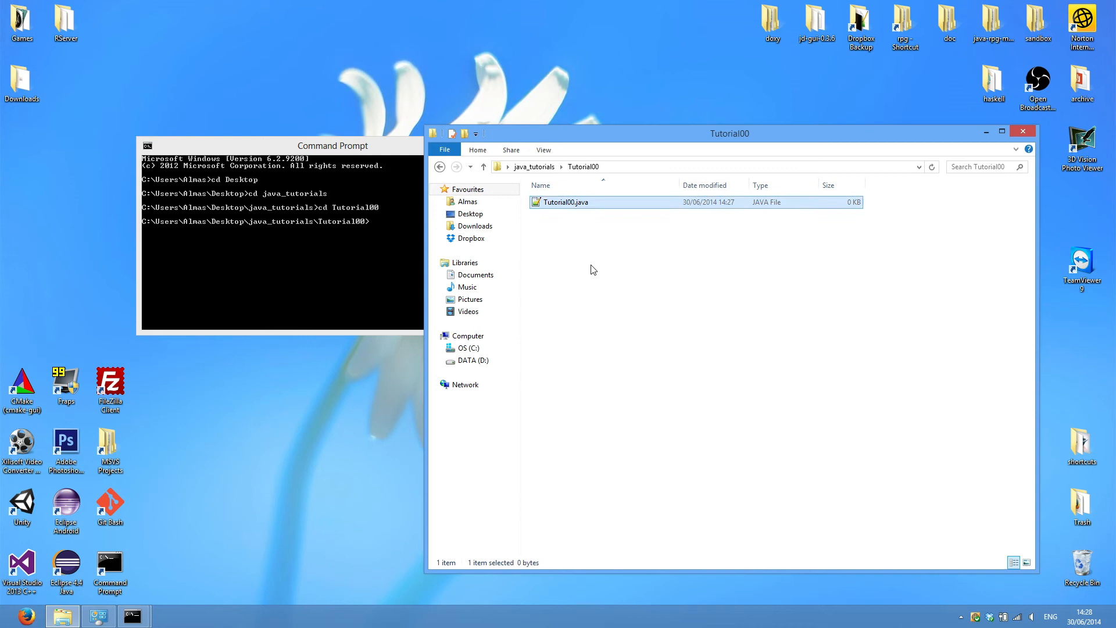
key("Delete")
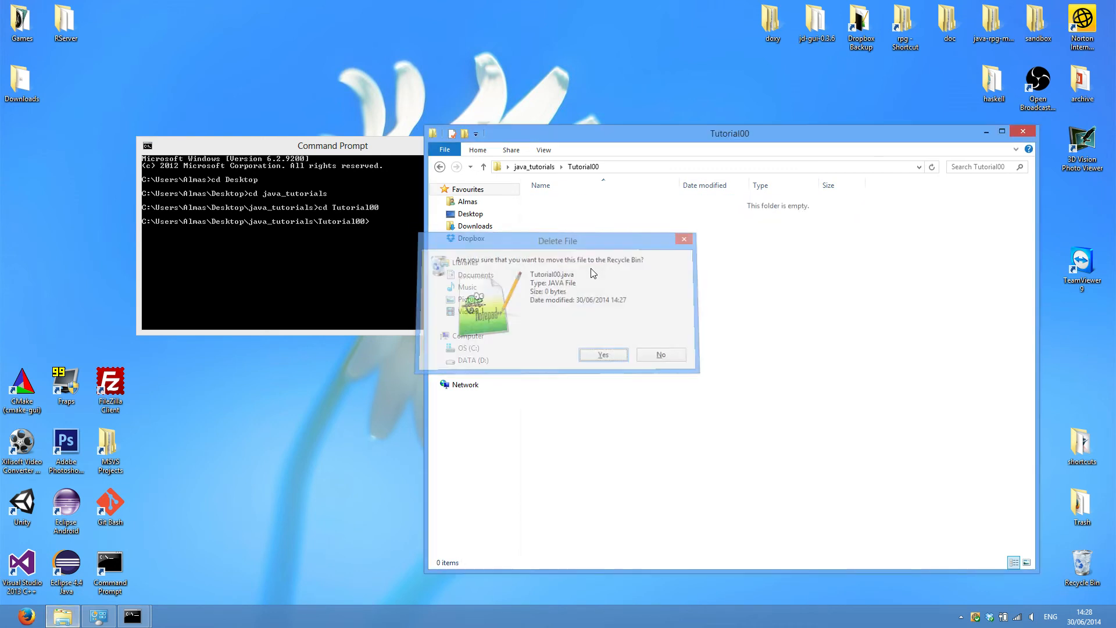
left_click(602, 354)
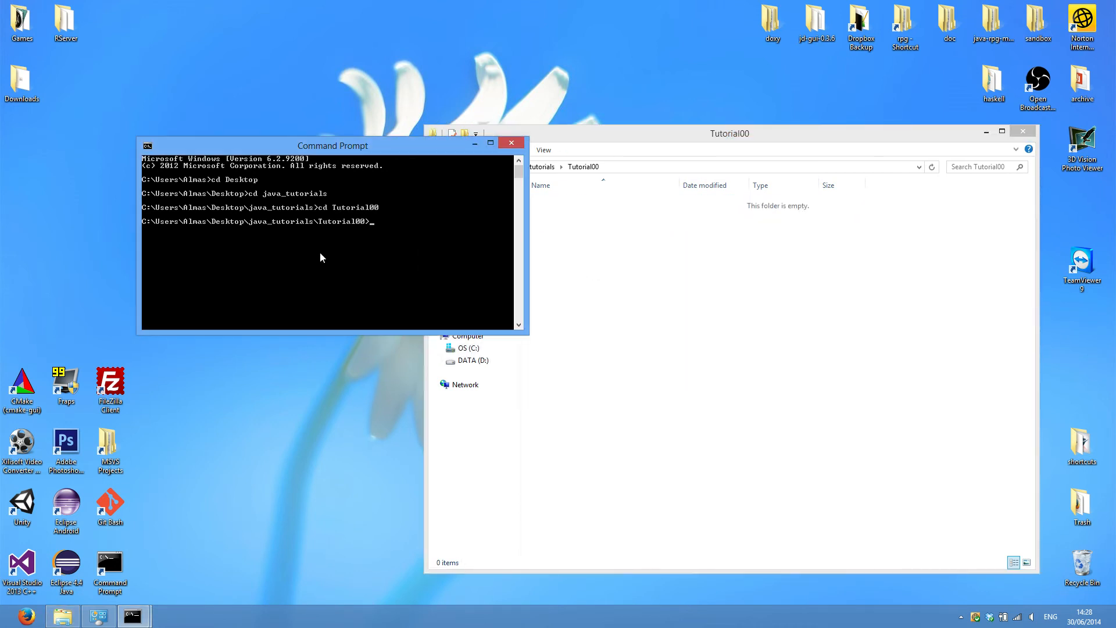
Step: Recreate an empty Tutorial00.java from Command Prompt with echo.>Tutorial00.java
type("echo.>")
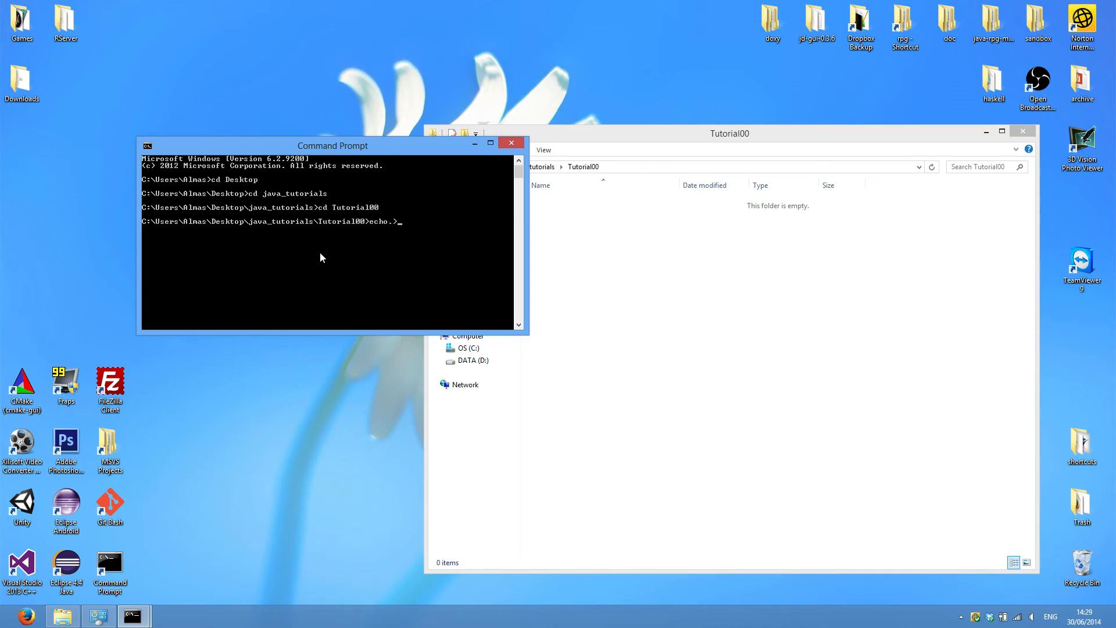
type("Tuto")
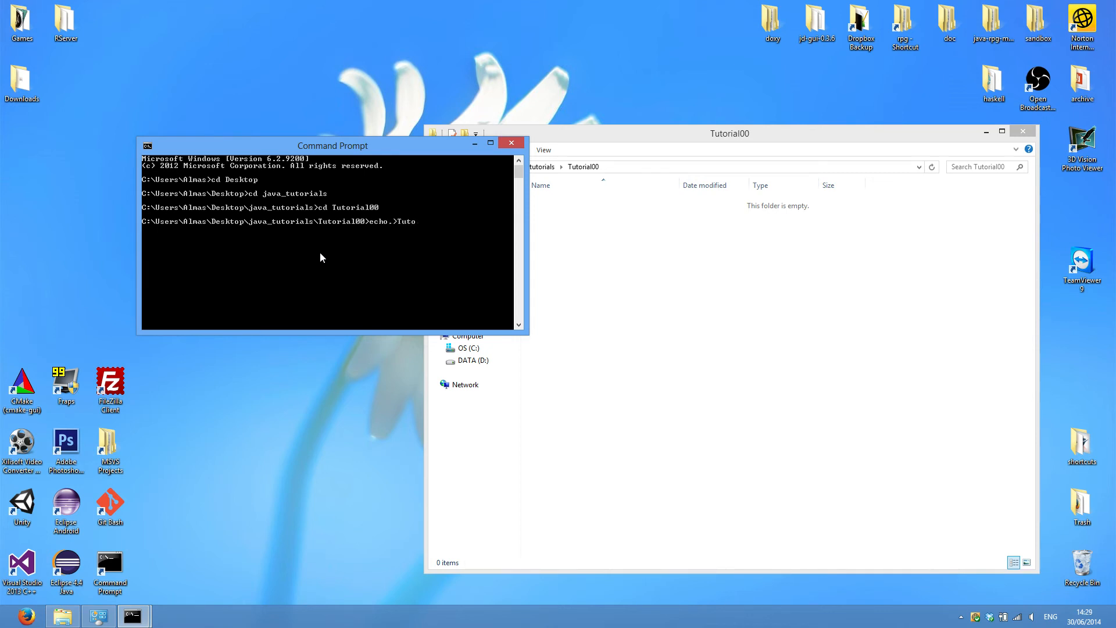
type("rial.java")
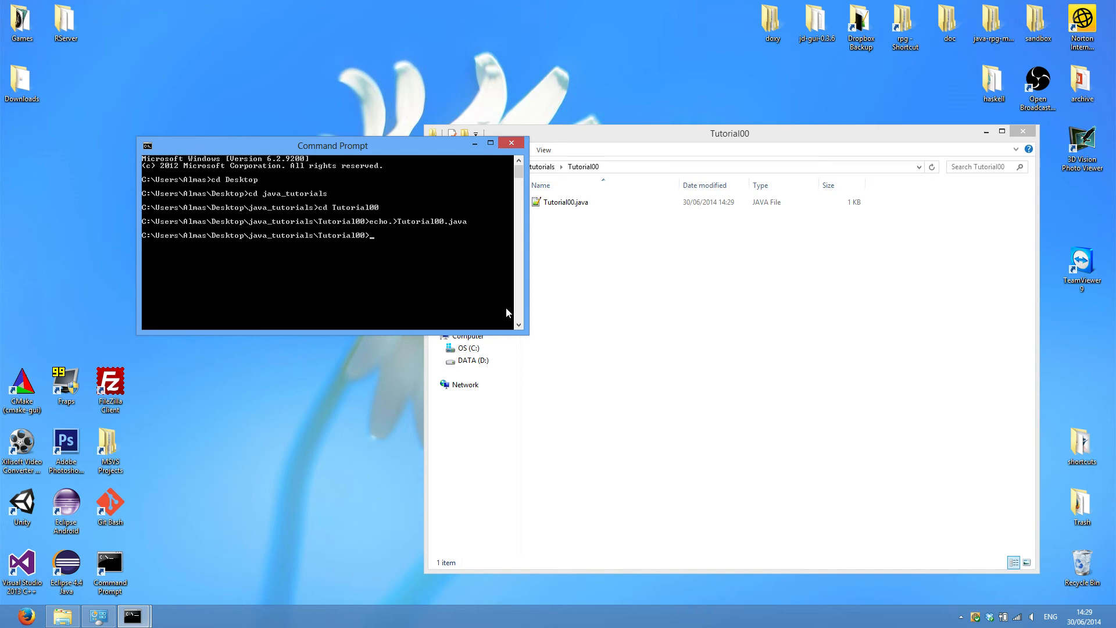
left_click(564, 202)
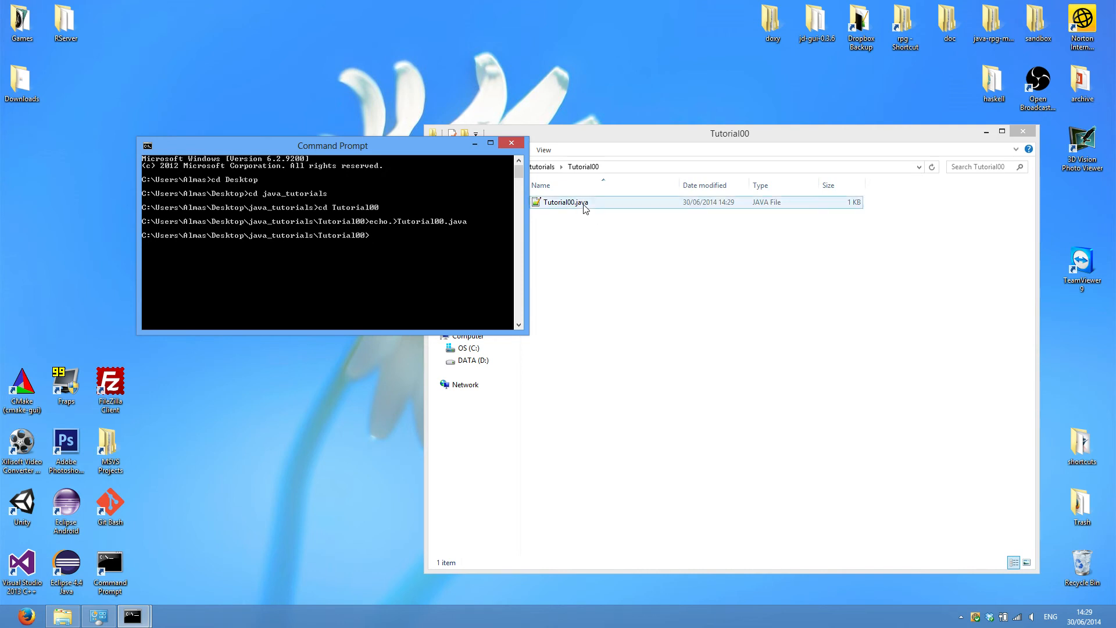
Step: Open the new Tutorial00.java in Notepad++ for editing
double_click(564, 203)
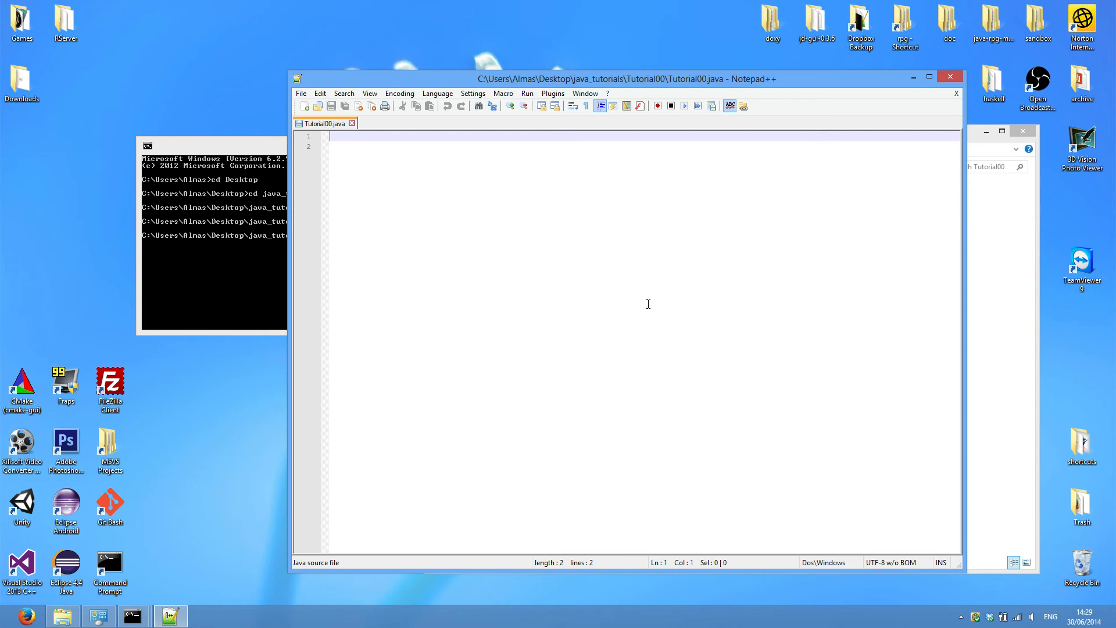
mouse_move(267, 251)
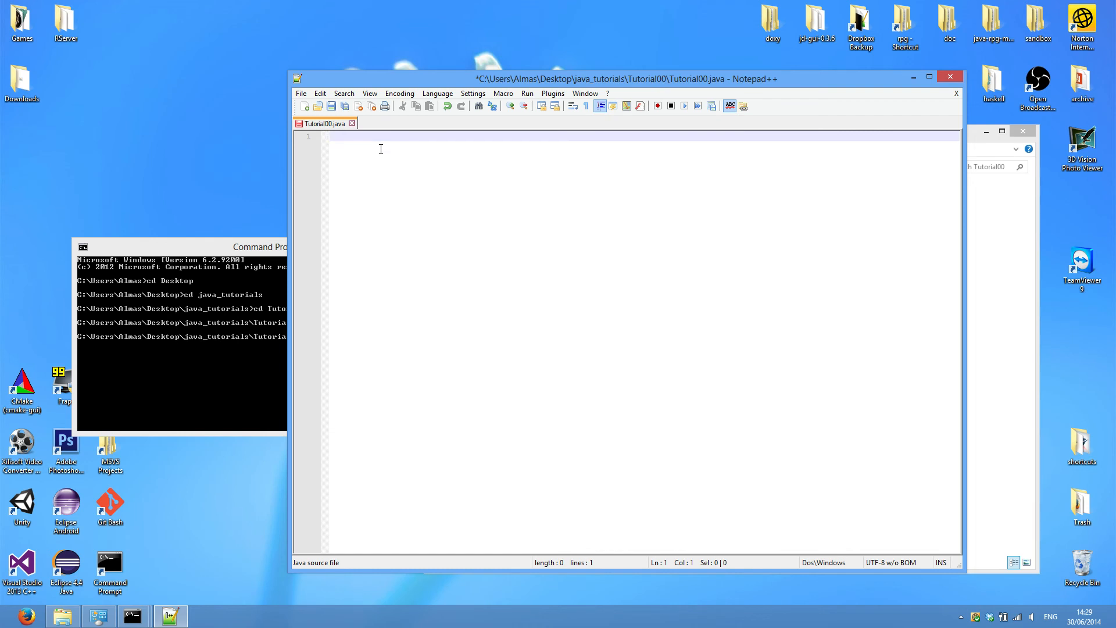
Step: Declare the public Tutorial00 class with a public static void main(String[] args) method
type("public class T")
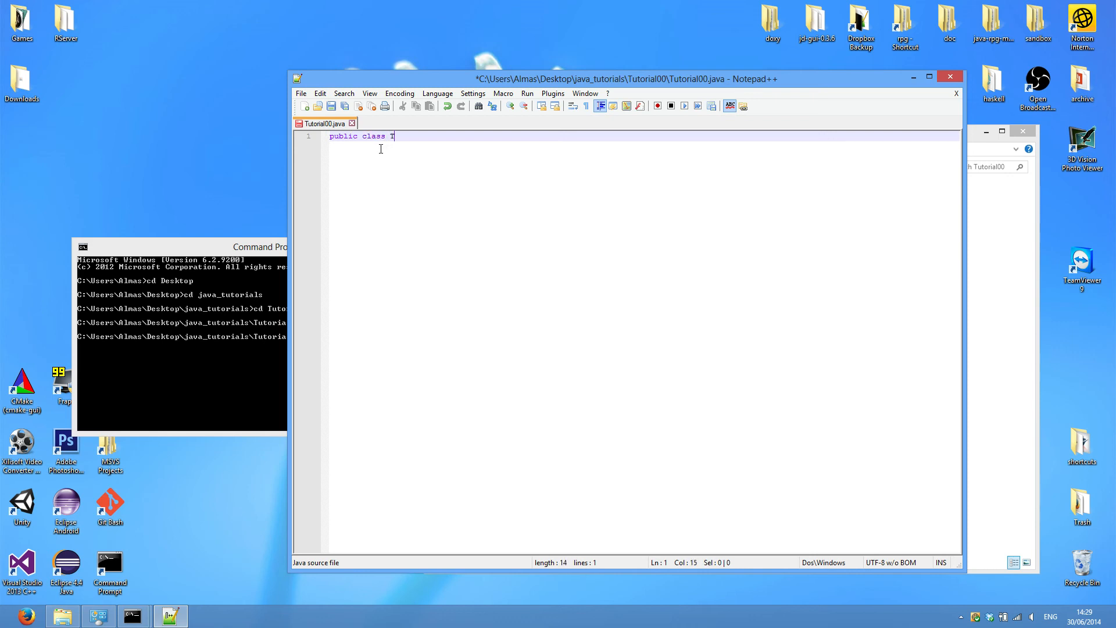
type("uto")
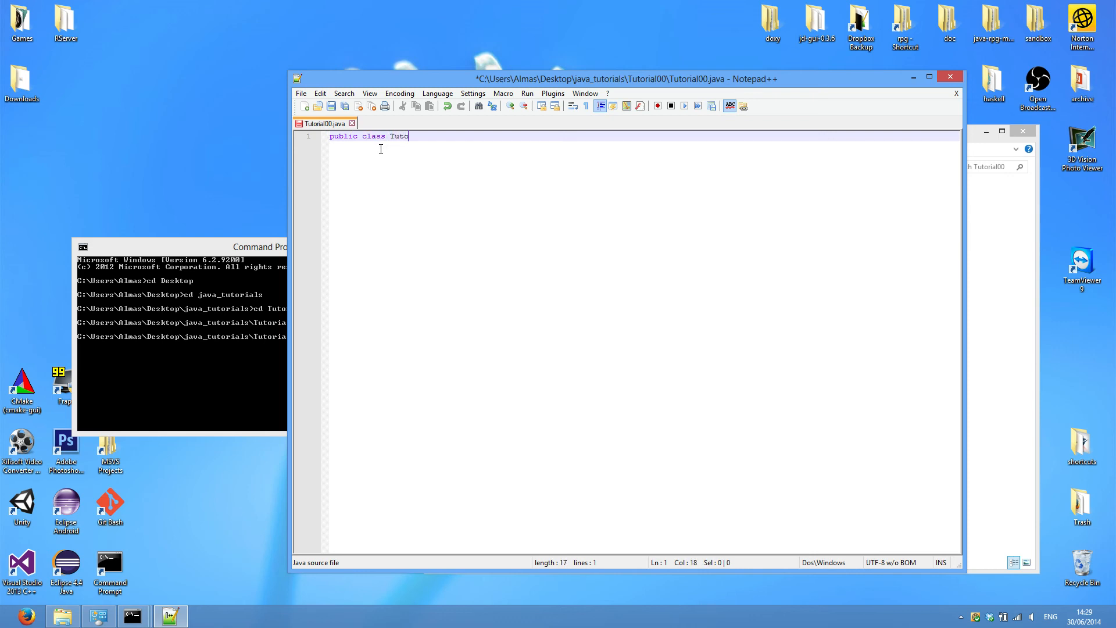
type("rial")
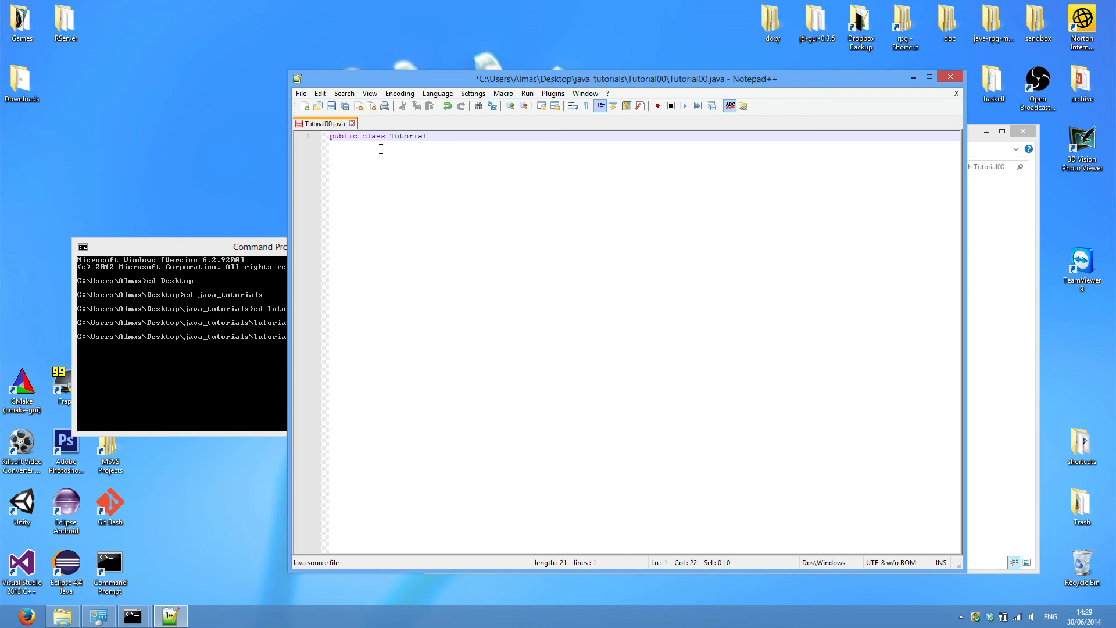
type("00 {")
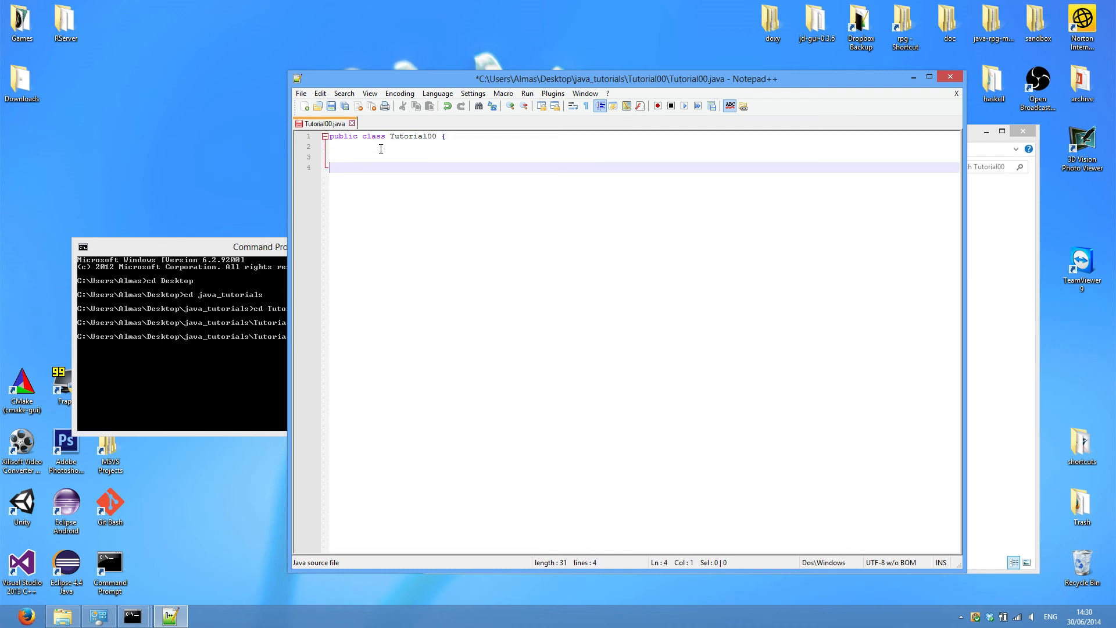
type("}")
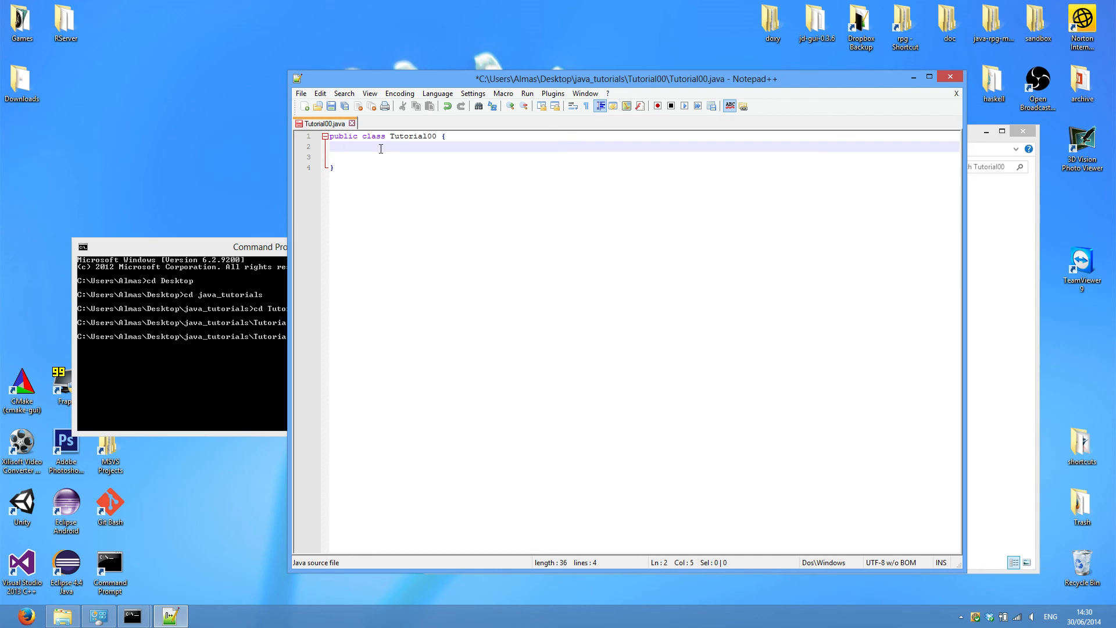
type("public static voi")
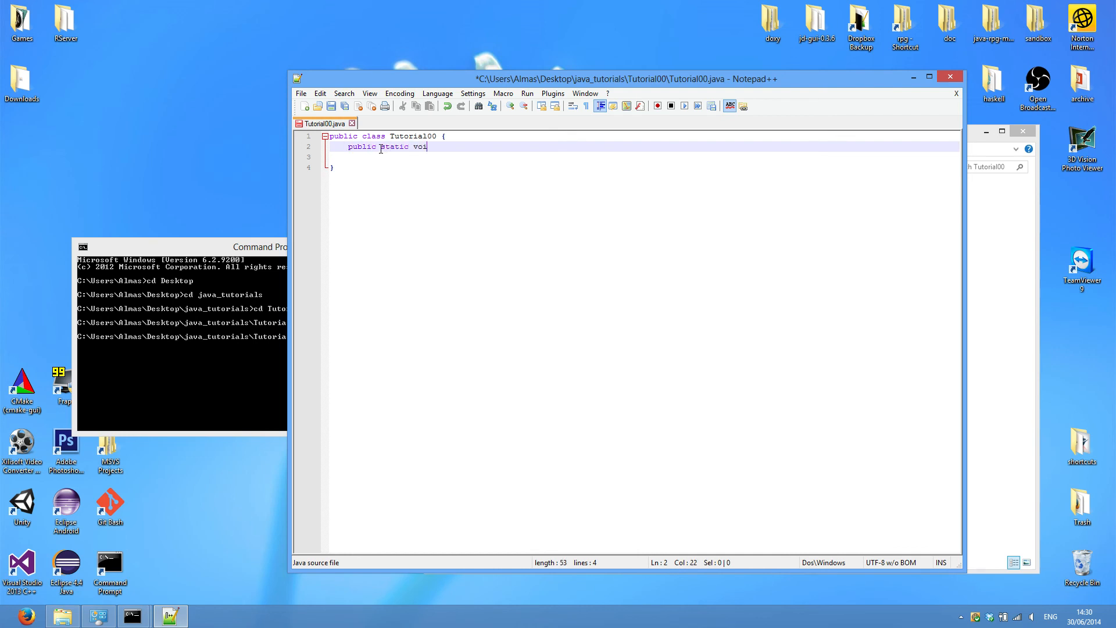
type("d main")
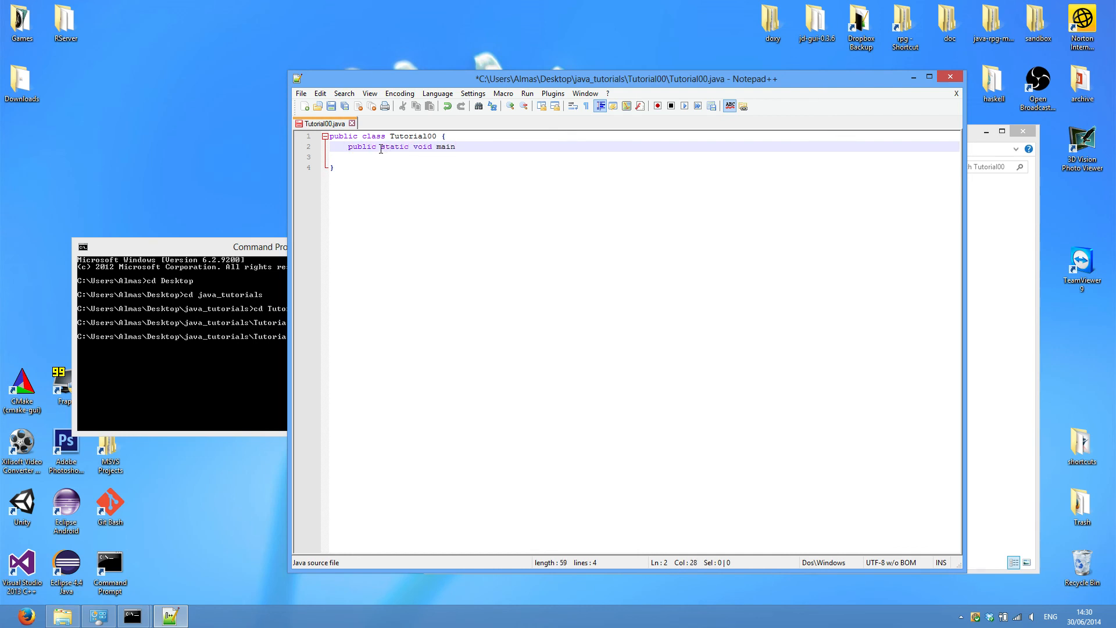
type("(Stro")
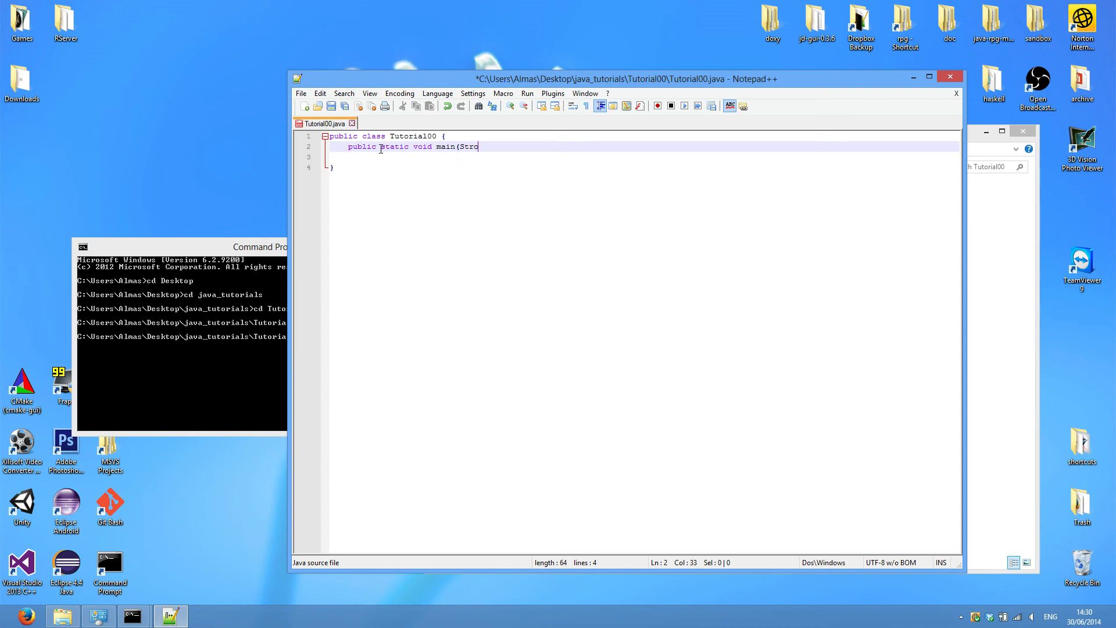
type("ing[] args) {")
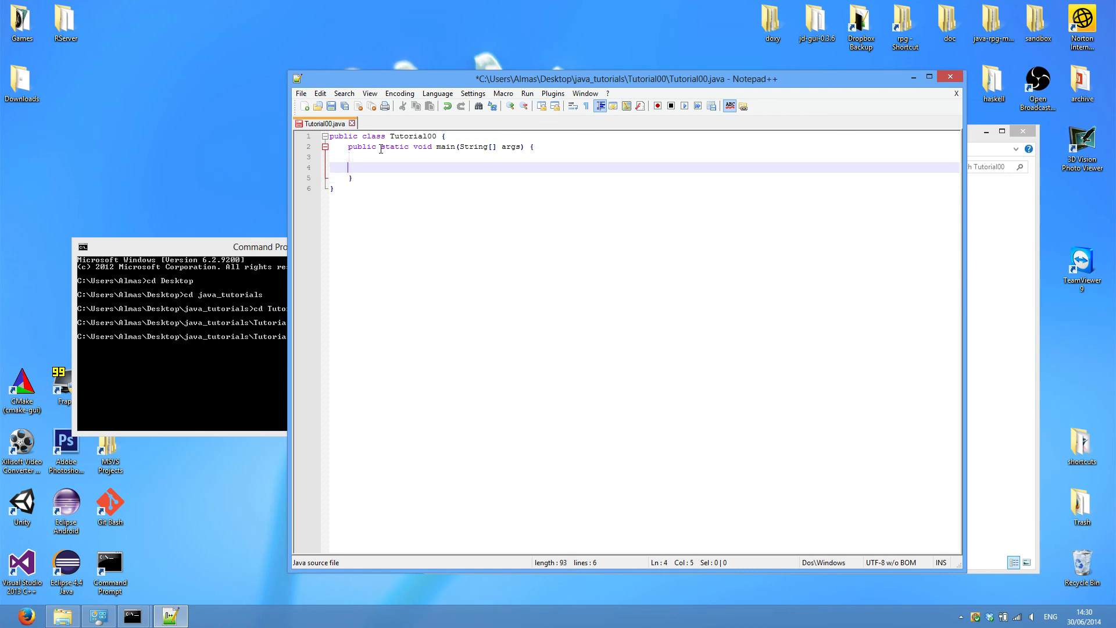
Step: Fill main with System.out.println("Hello World!"), removing the extra blank line
key("Backspace")
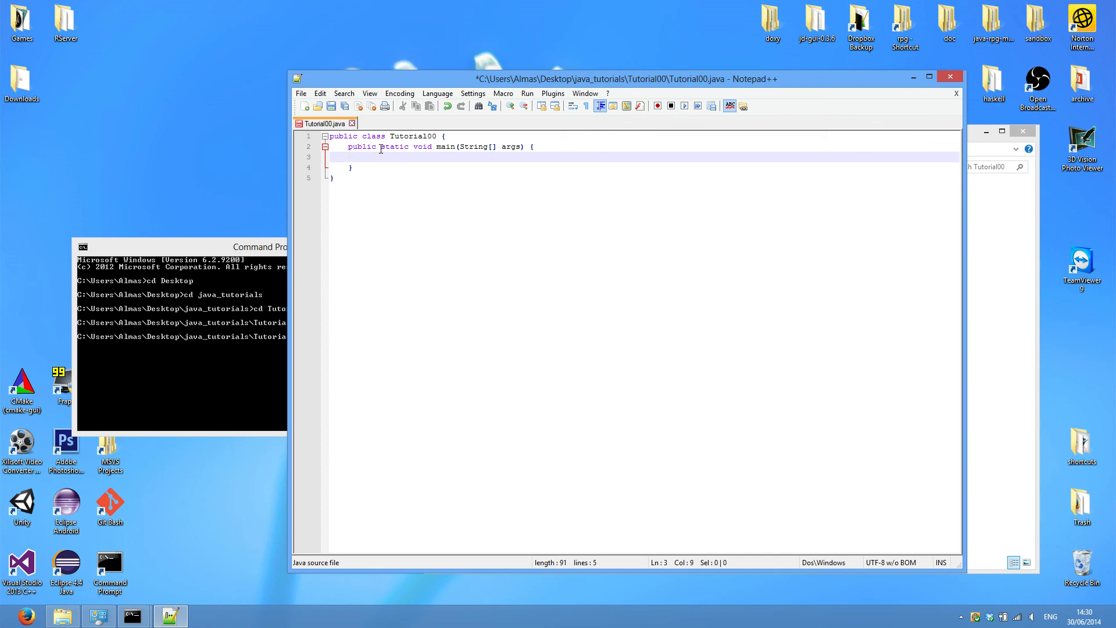
type("System.out.")
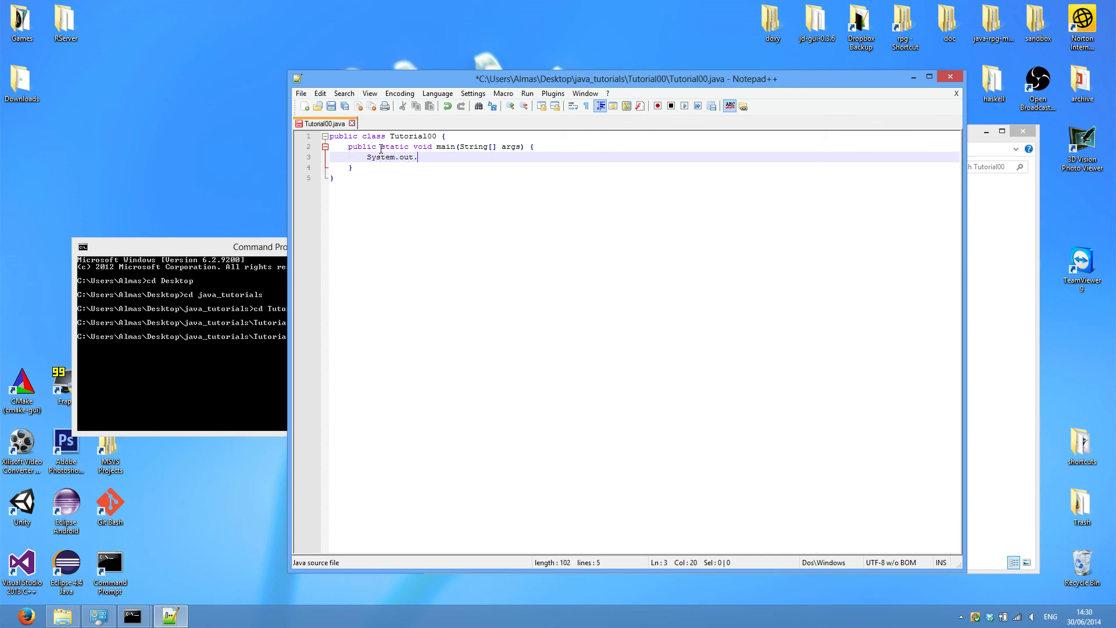
type("println")
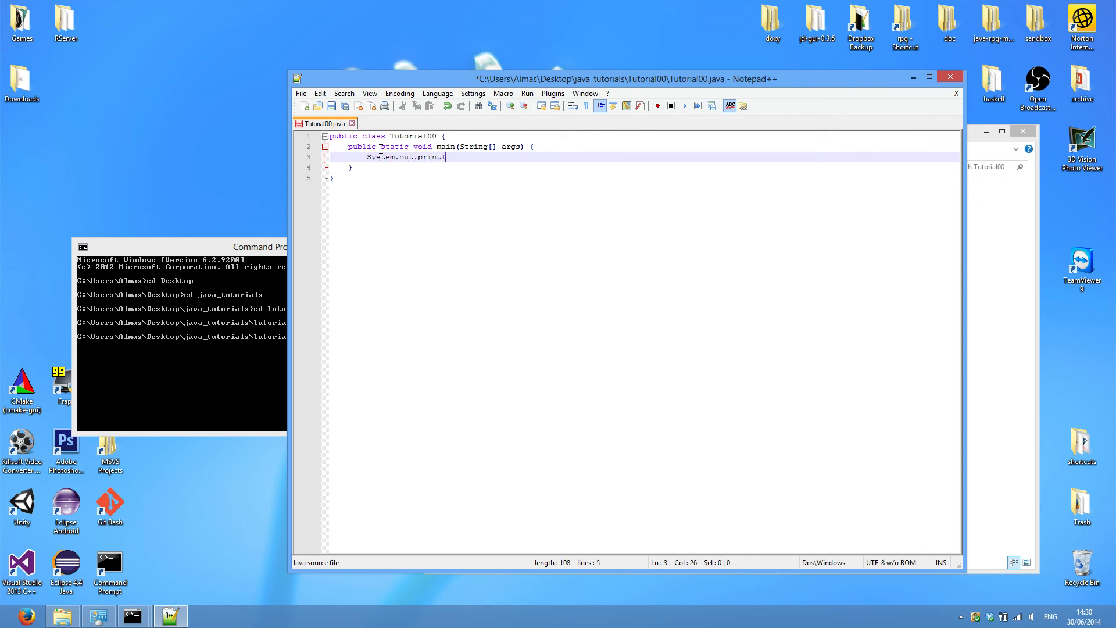
type("n(\"")
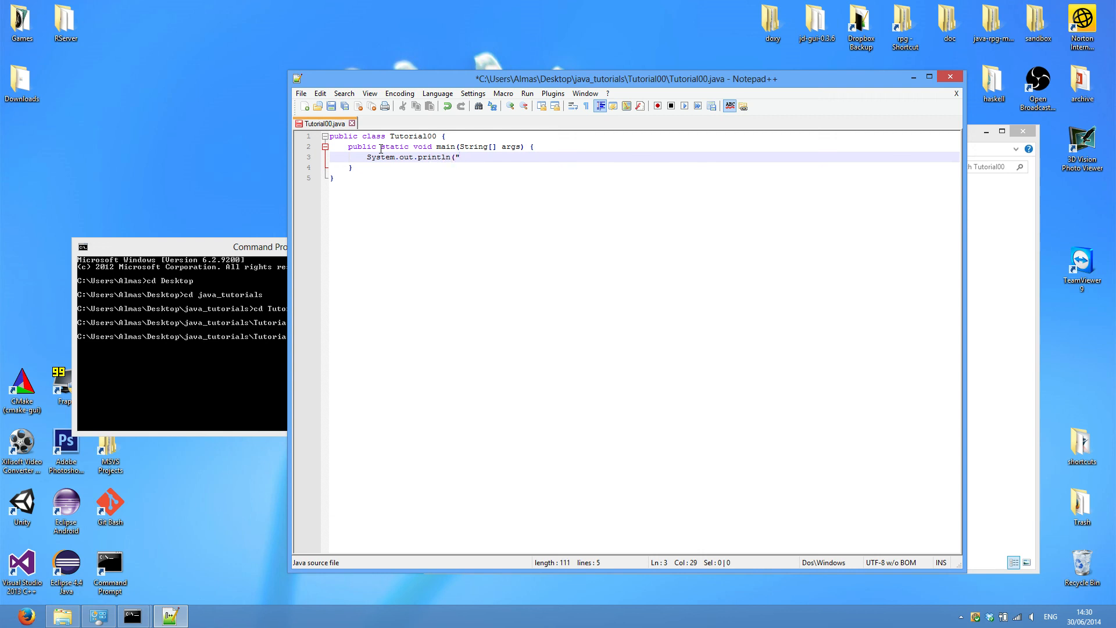
type("Hello World!\");")
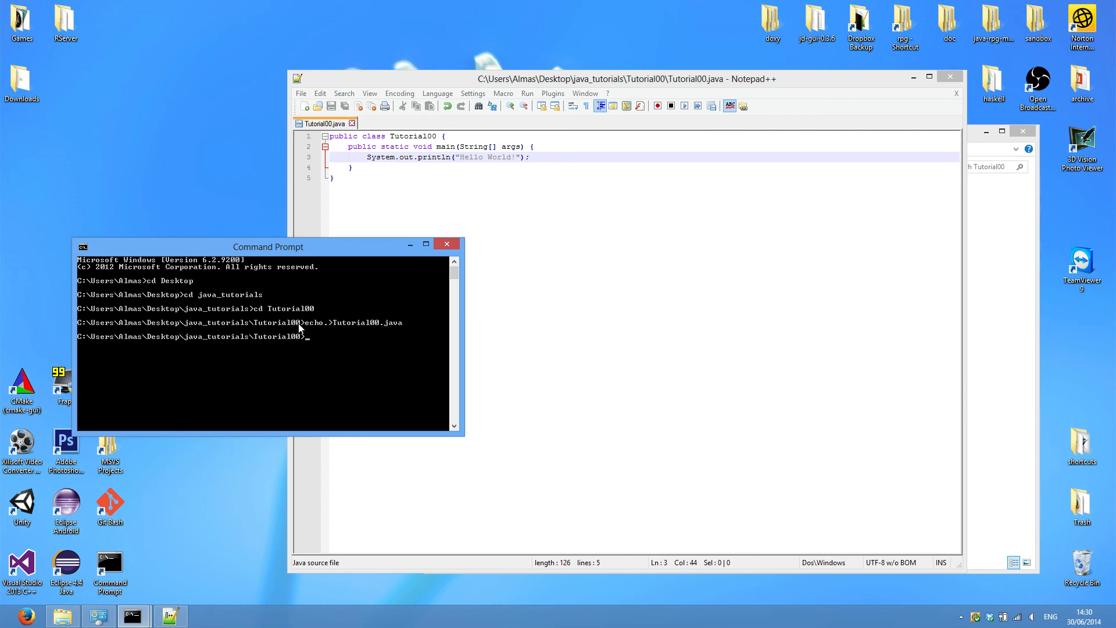
Step: Compile with javac Tutorial00.java and check Tutorial00.class appears in Explorer
type("java")
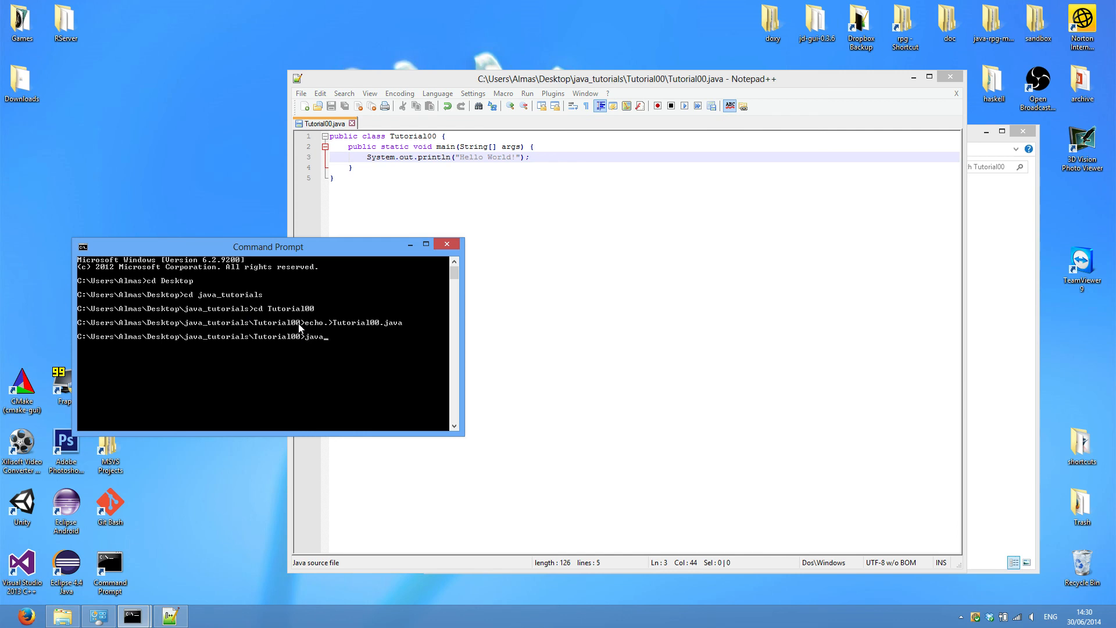
type("javac Tutorial00.java")
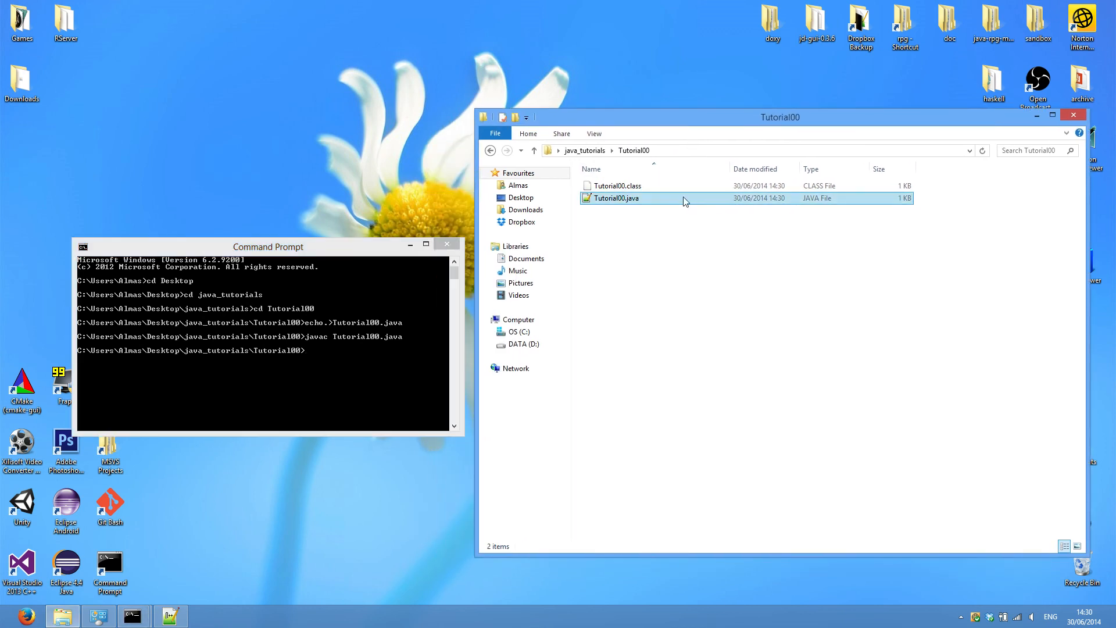
left_click(617, 186)
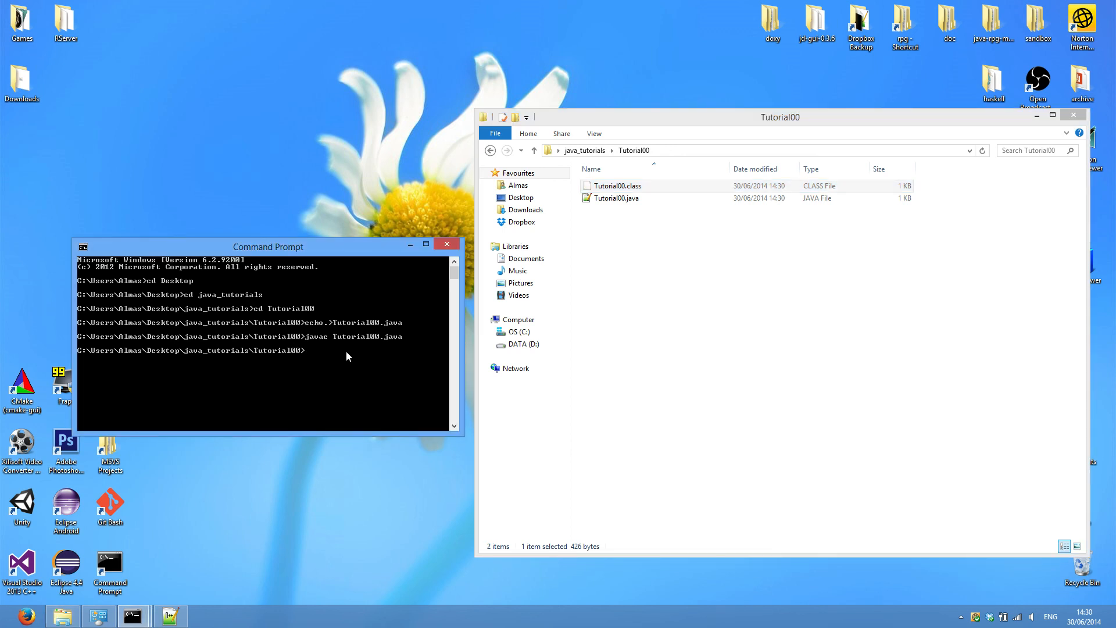
Step: Enter the command java Tutorial00 at the prompt
type("java")
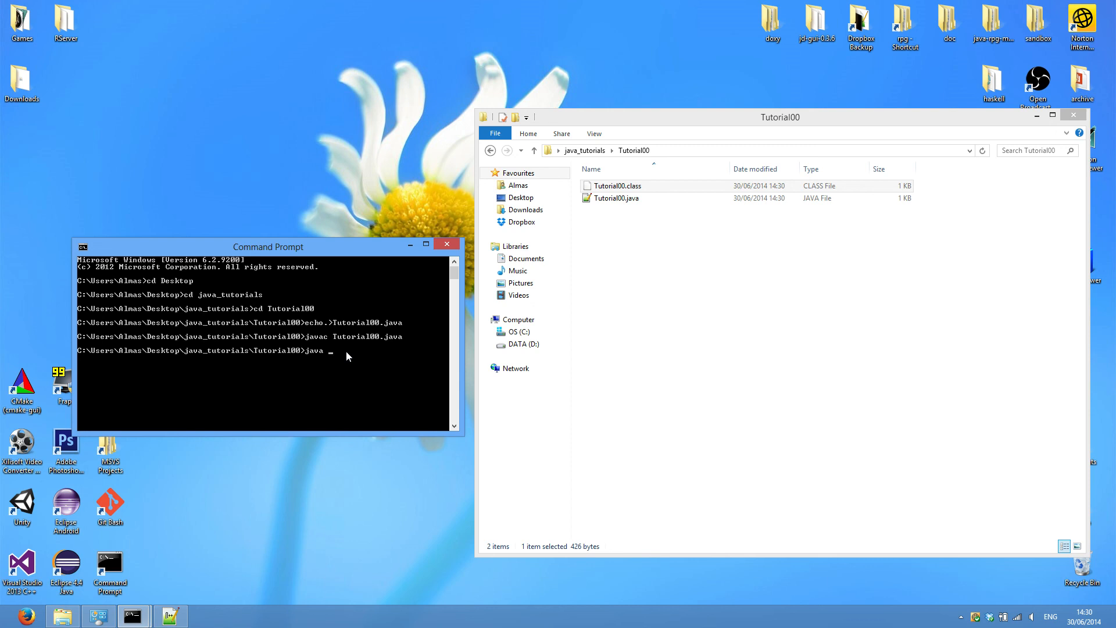
type("Tut")
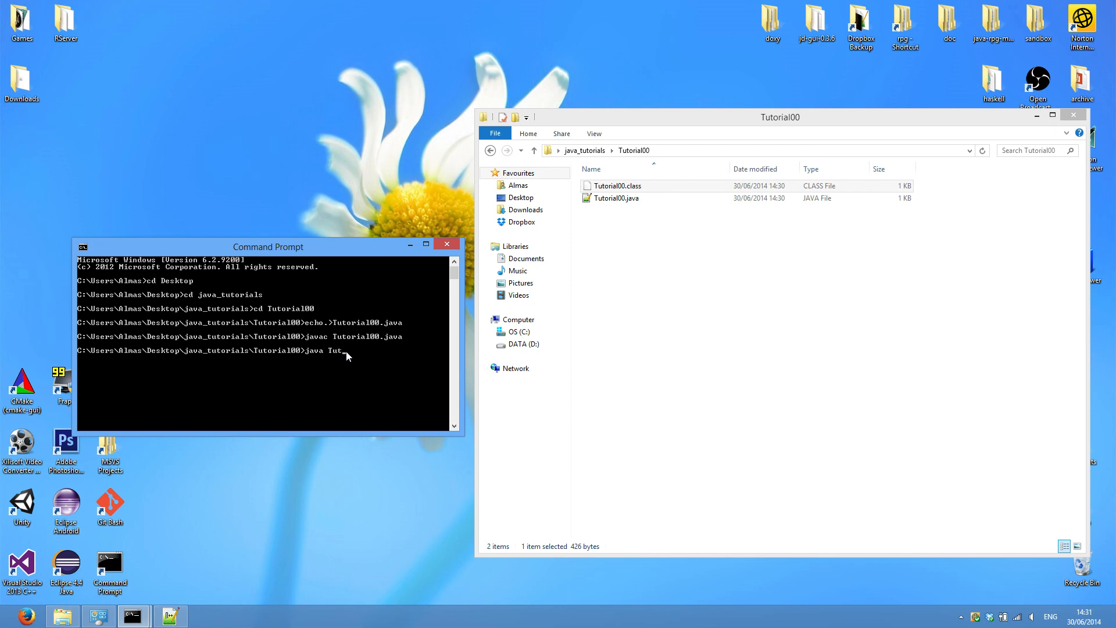
type("orial00")
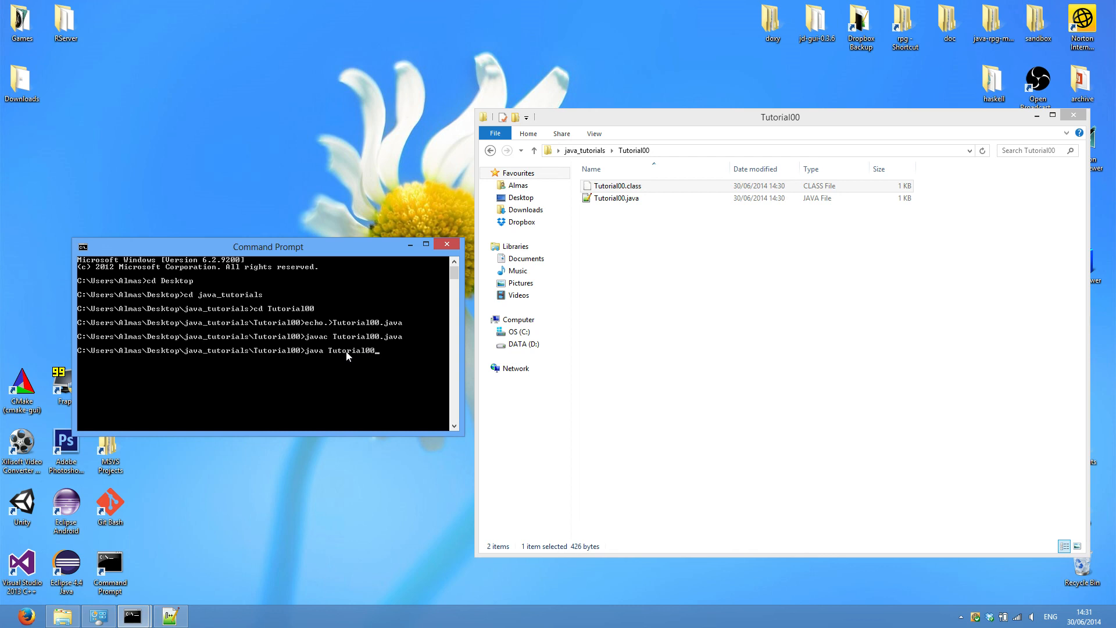